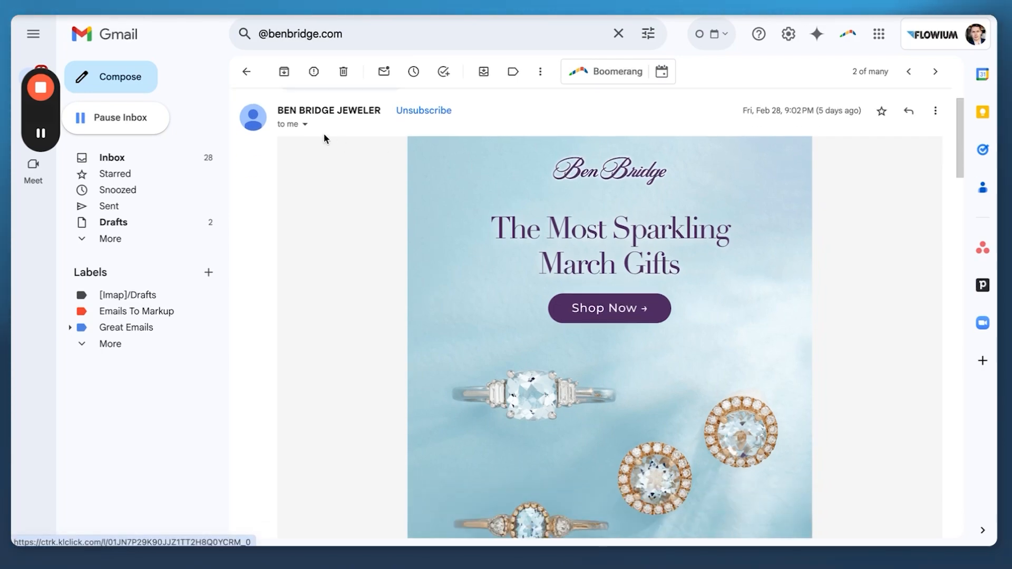
Scroll to the bottom of the Ben Bridge email and follow its 'unsubscribe right here' link
scroll(down, 3)
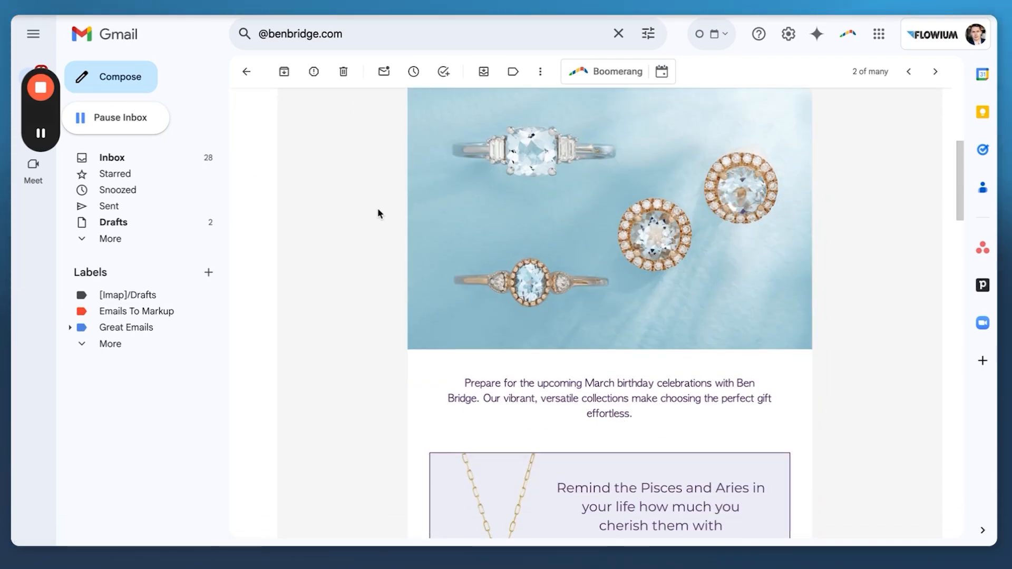
scroll(down, 3)
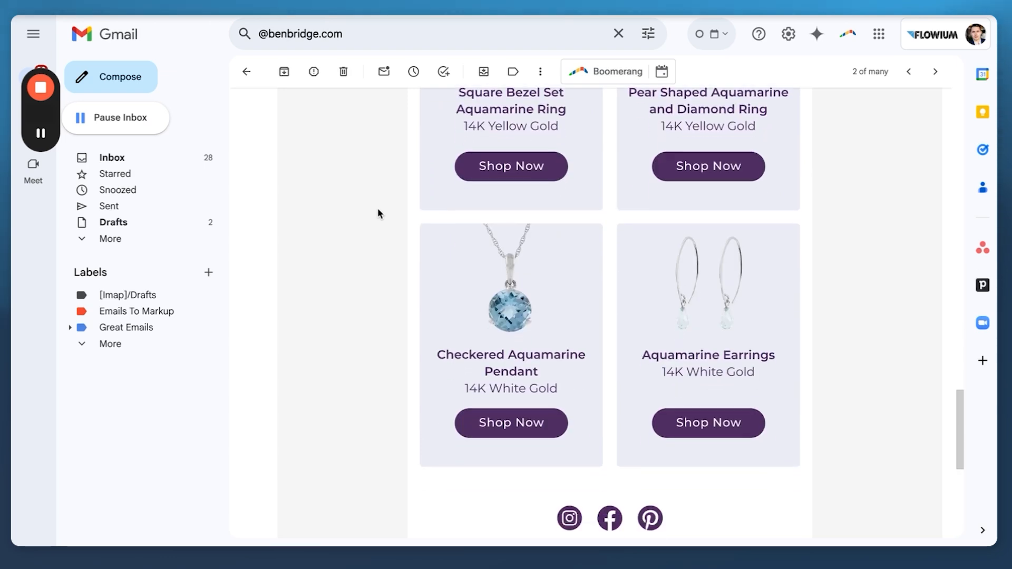
scroll(down, 3)
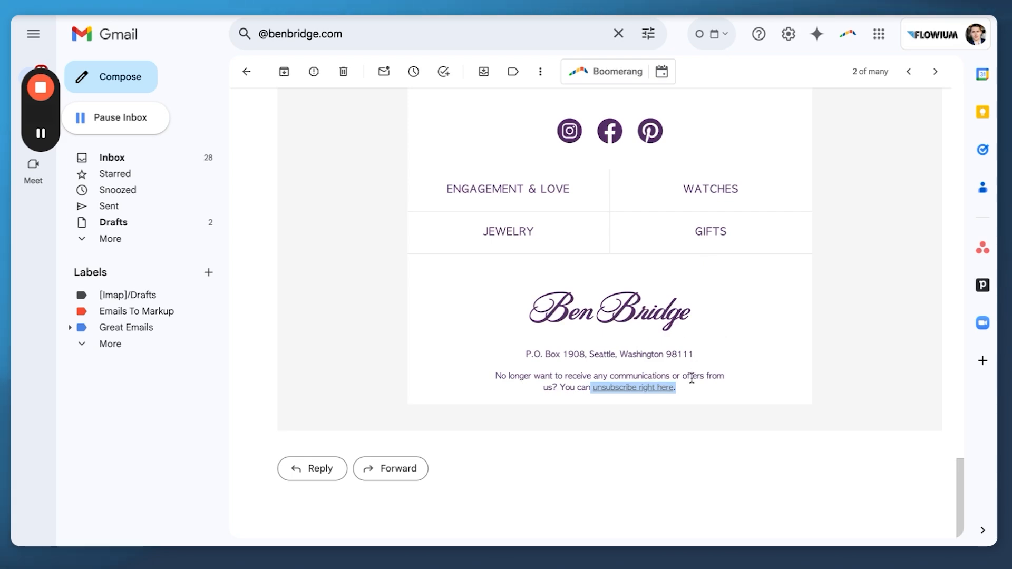
click(632, 387)
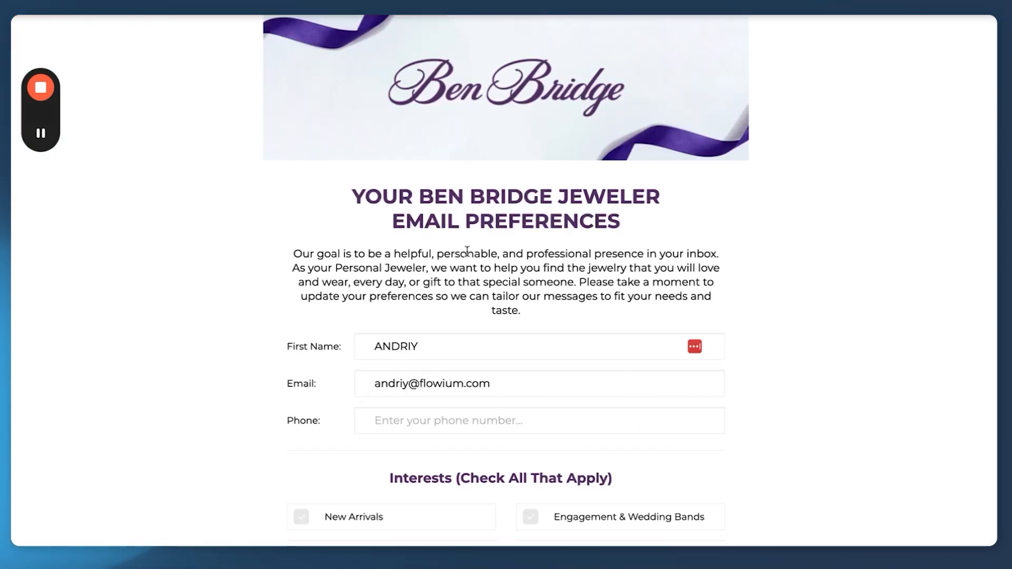
Tick the New Arrivals, Watches, Gifts and News & Events interests
scroll(down, 3)
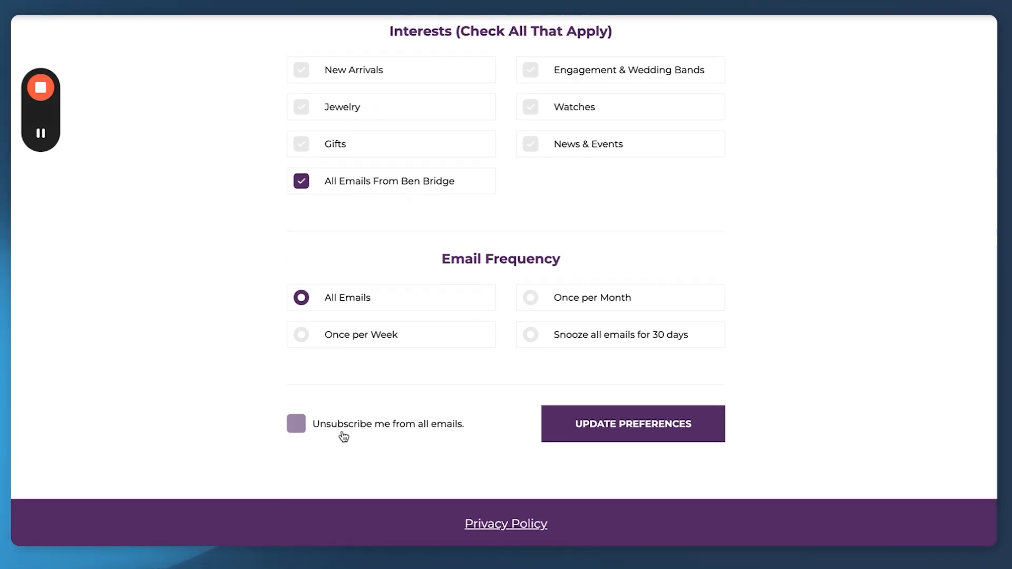
click(296, 423)
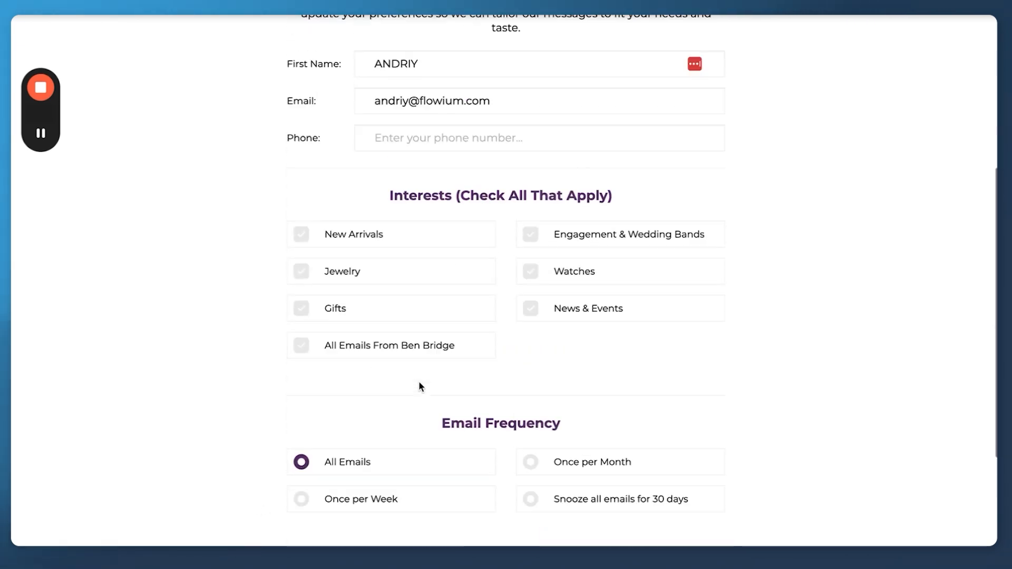
scroll(up, 3)
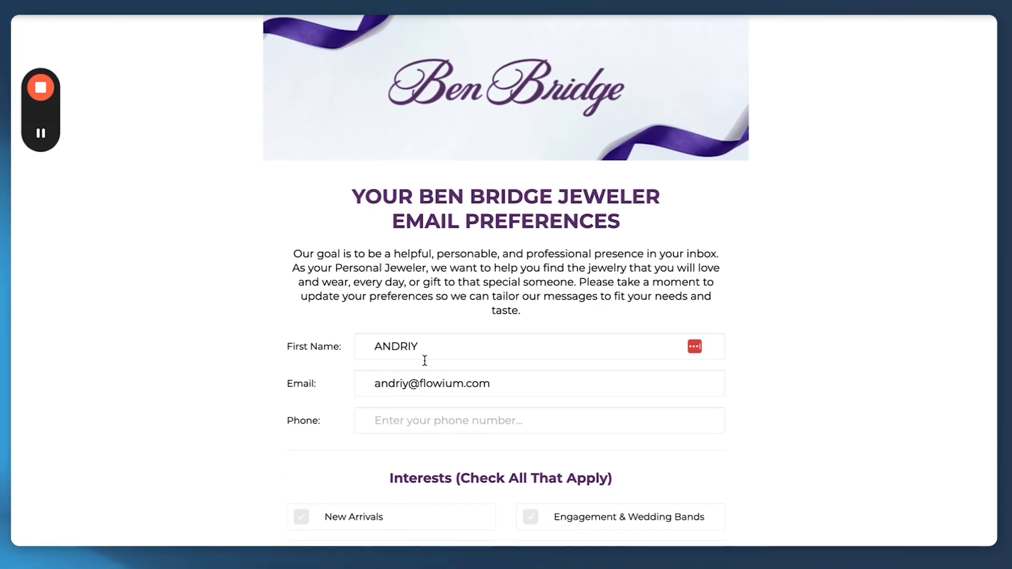
scroll(down, 3)
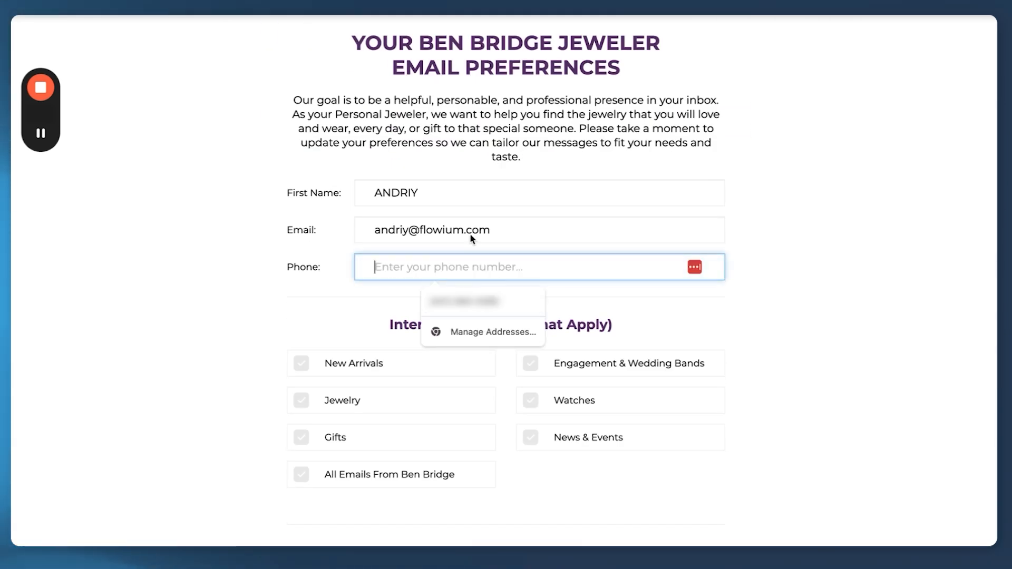
scroll(down, 3)
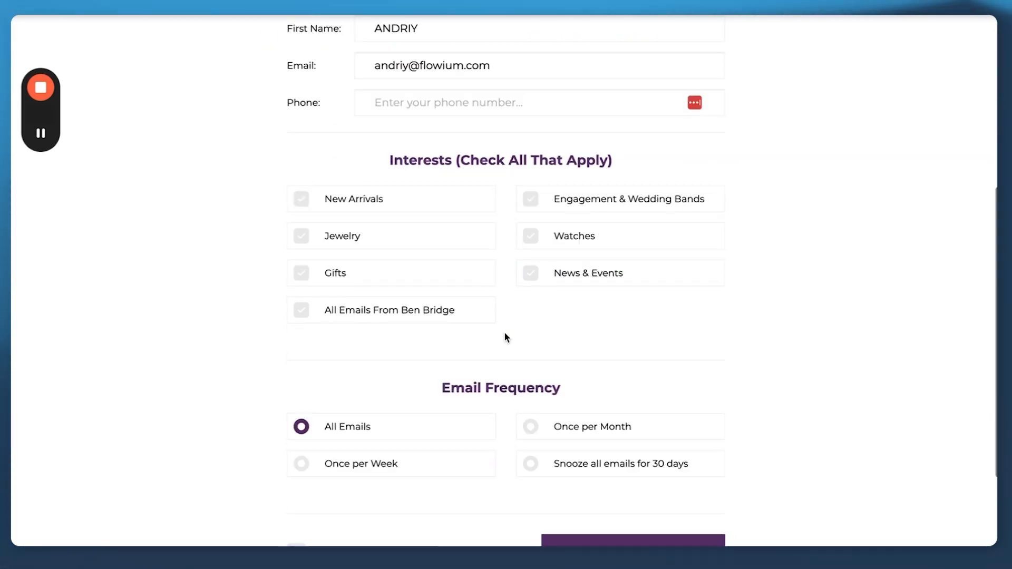
scroll(down, 3)
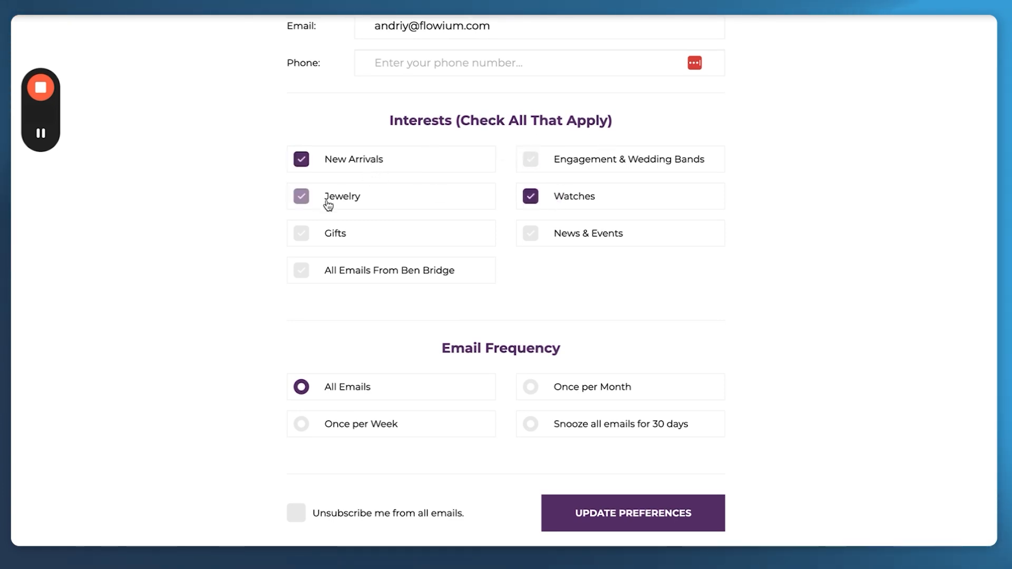
click(301, 233)
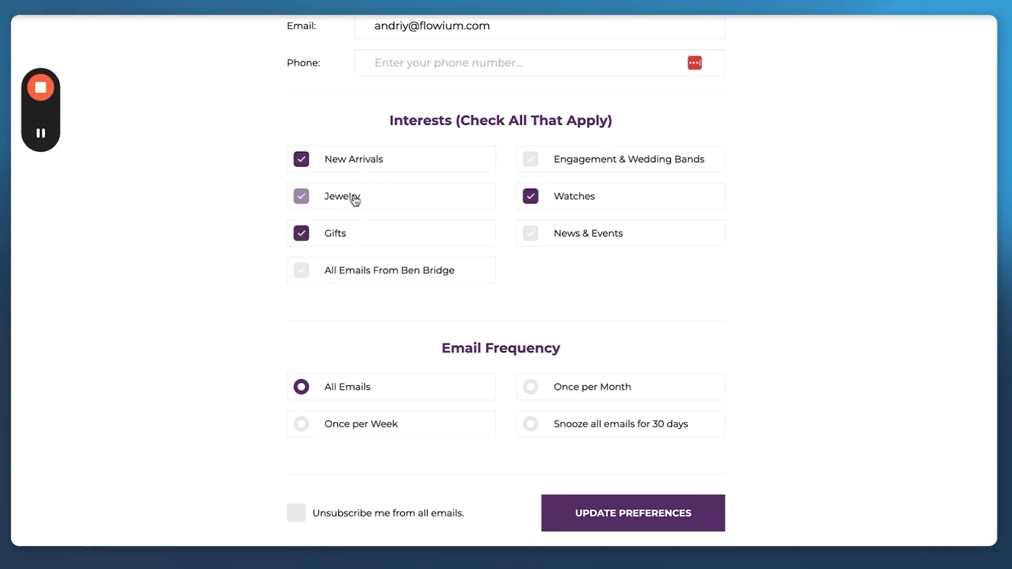
Keep the frequency on All Emails and save with Update Preferences
scroll(down, 3)
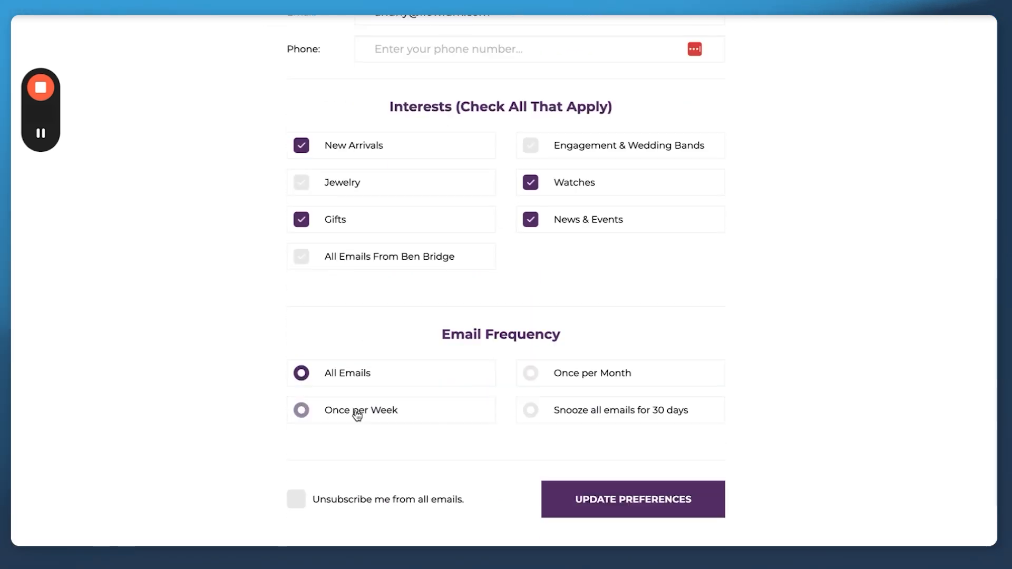
click(530, 373)
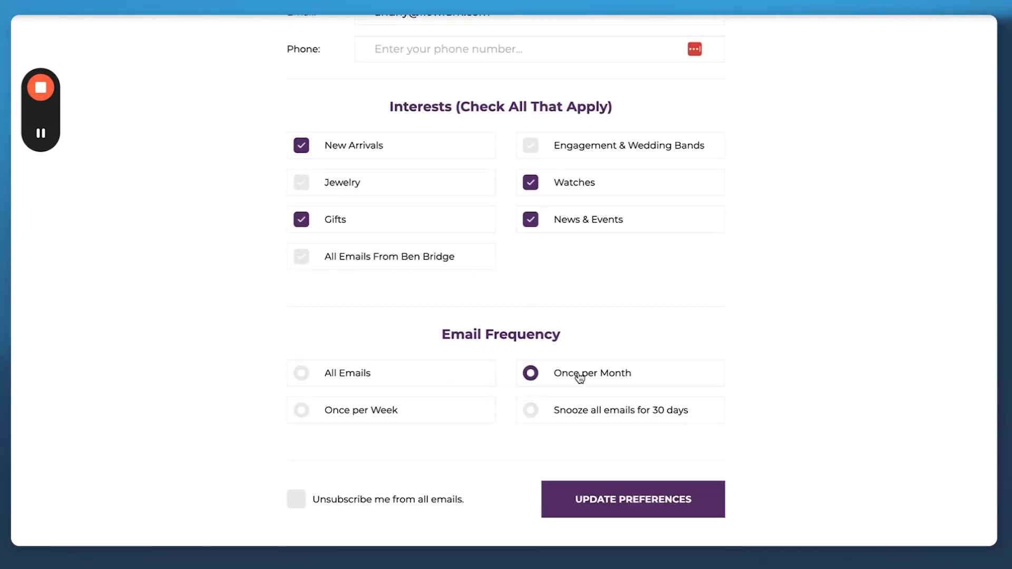
click(301, 373)
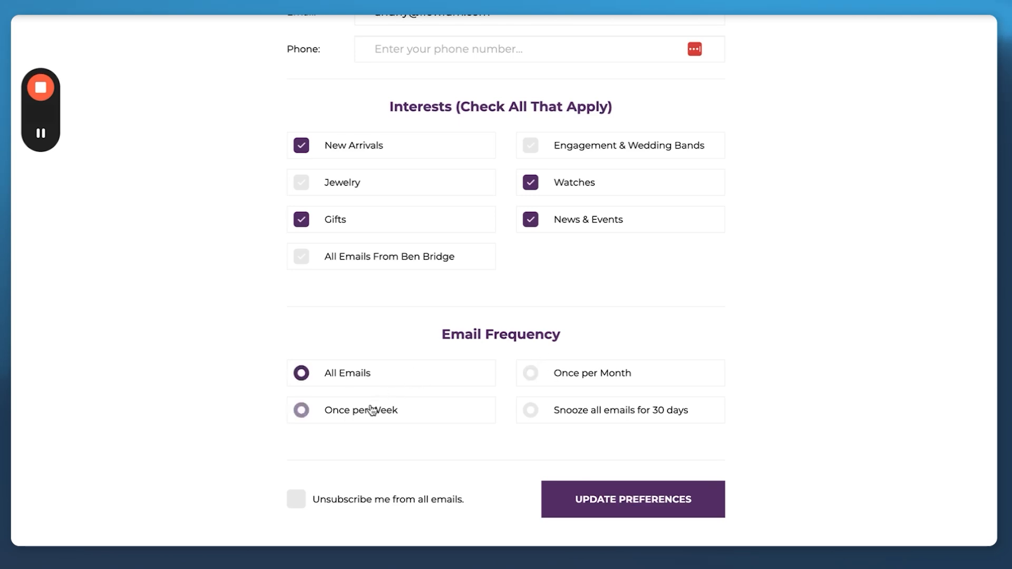
click(633, 499)
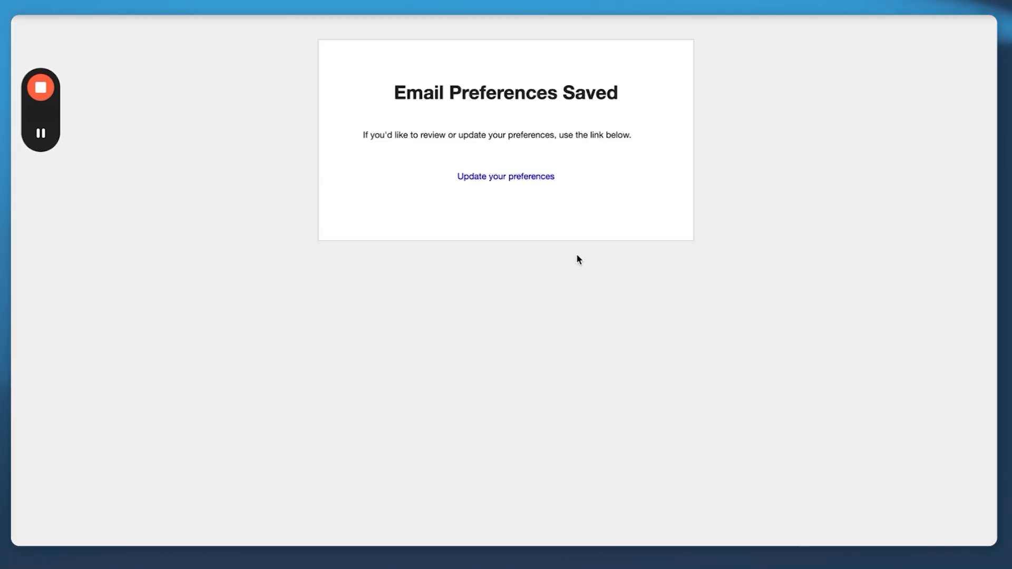
Reopen the form via 'Update your preferences' and scroll down to Email Frequency
click(506, 176)
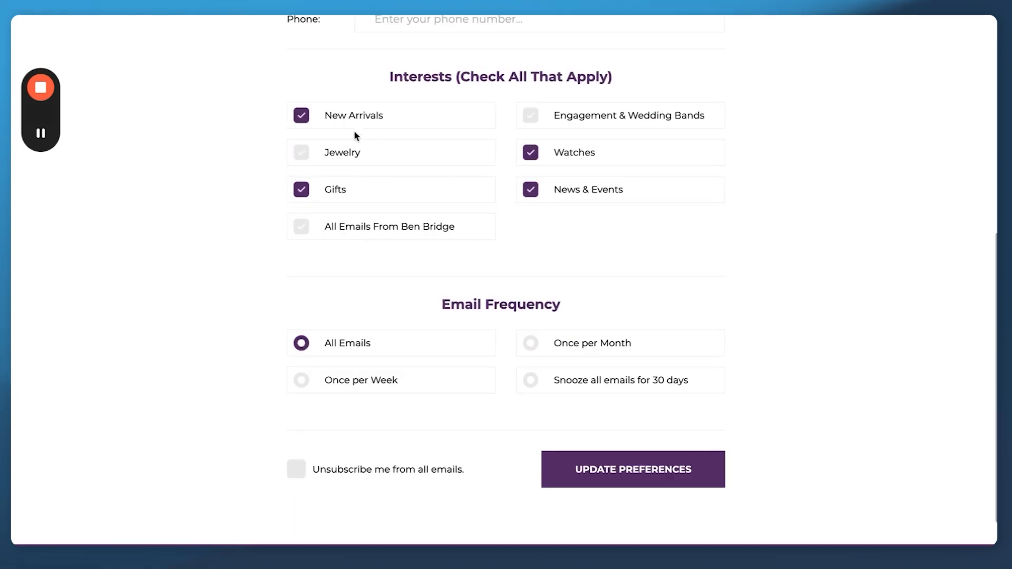
mouse_move(612, 218)
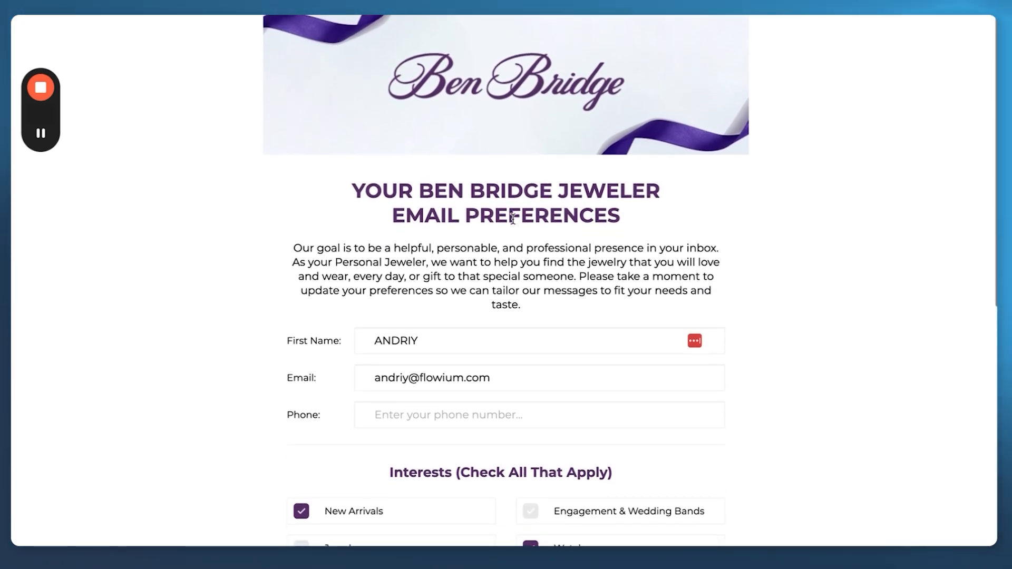
scroll(down, 3)
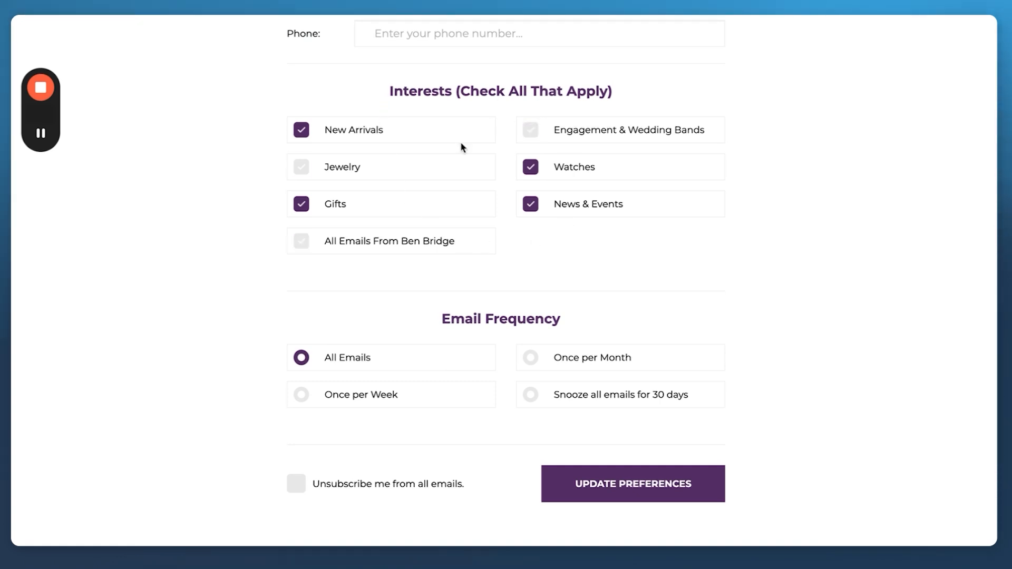
scroll(down, 3)
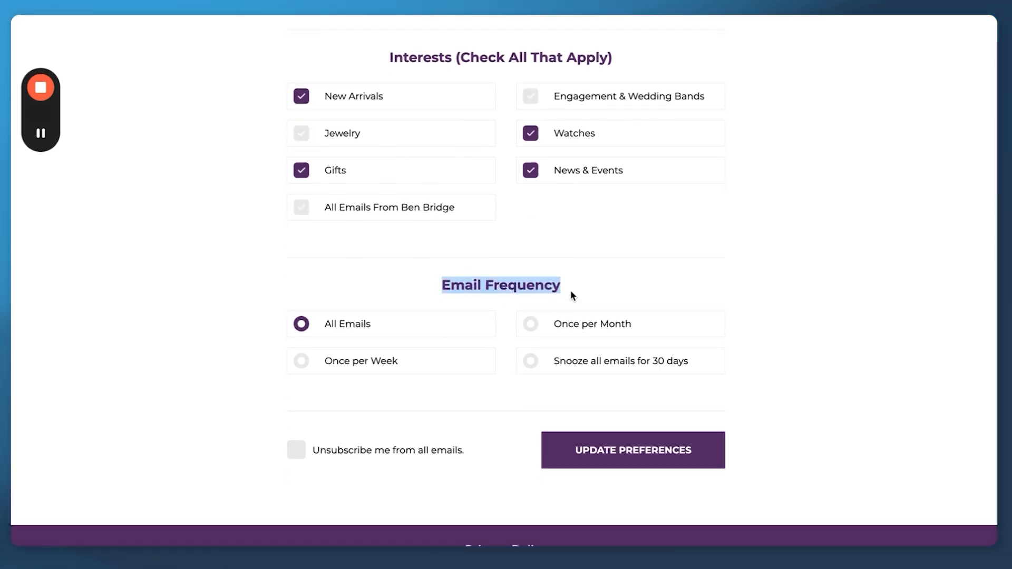
Try the snooze, weekly and monthly frequency options, then finish back on All Emails
click(529, 360)
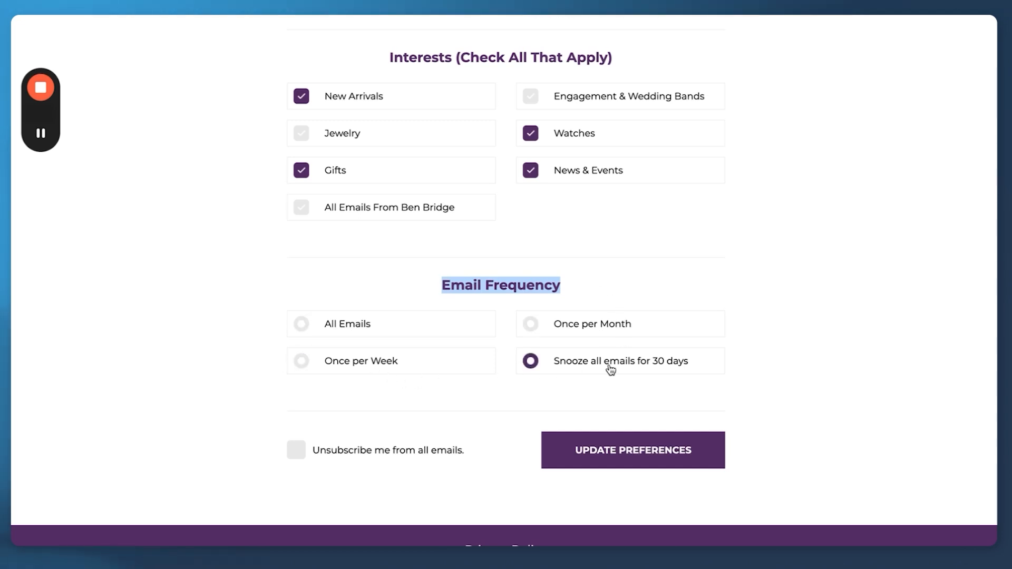
click(301, 360)
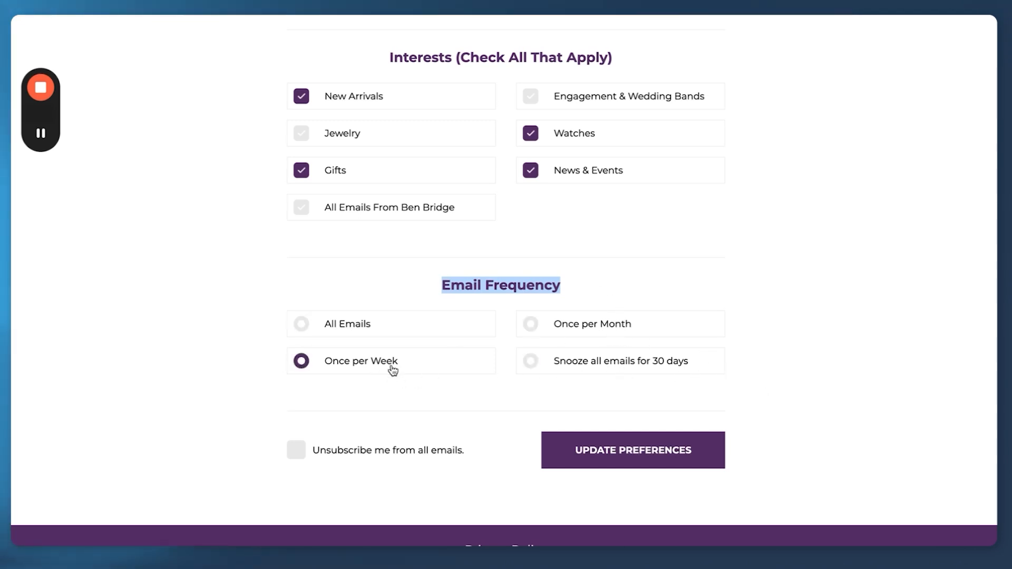
click(530, 324)
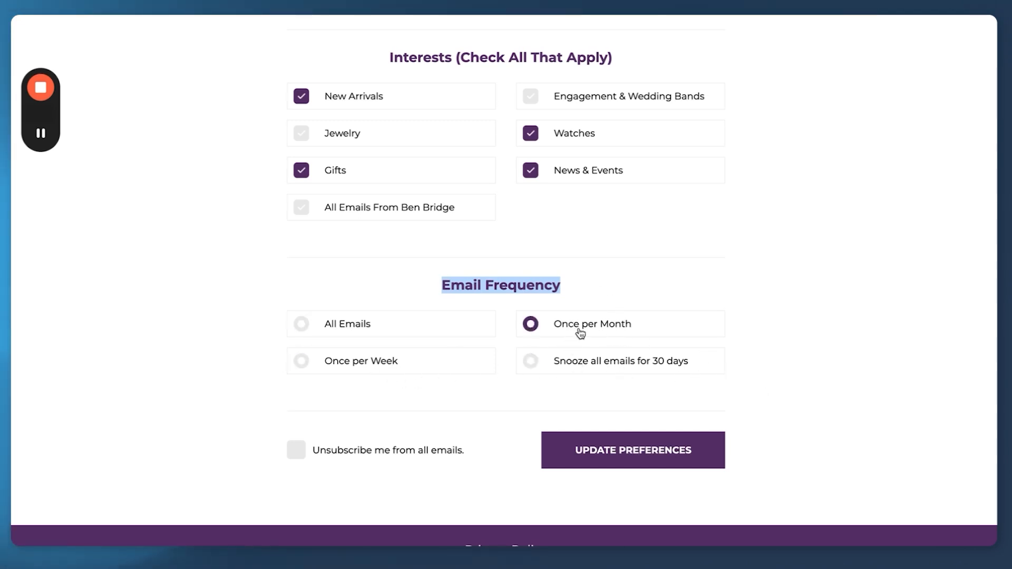
click(301, 323)
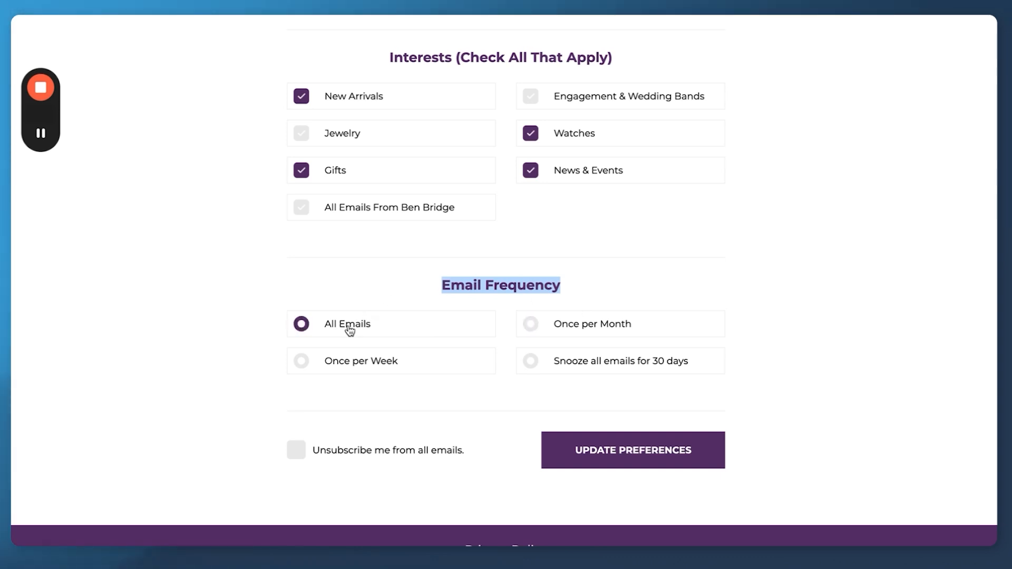
mouse_move(409, 297)
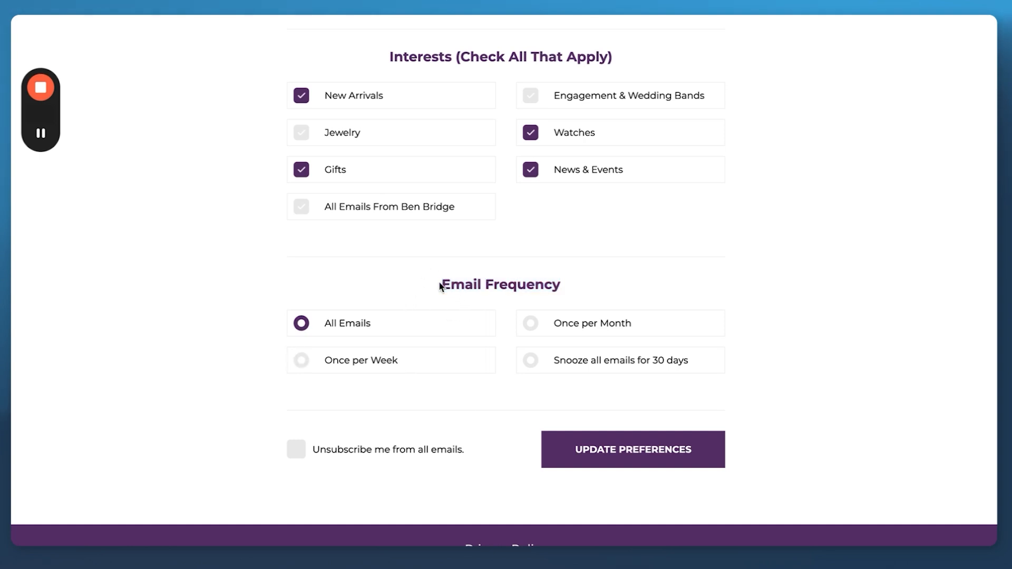
click(297, 449)
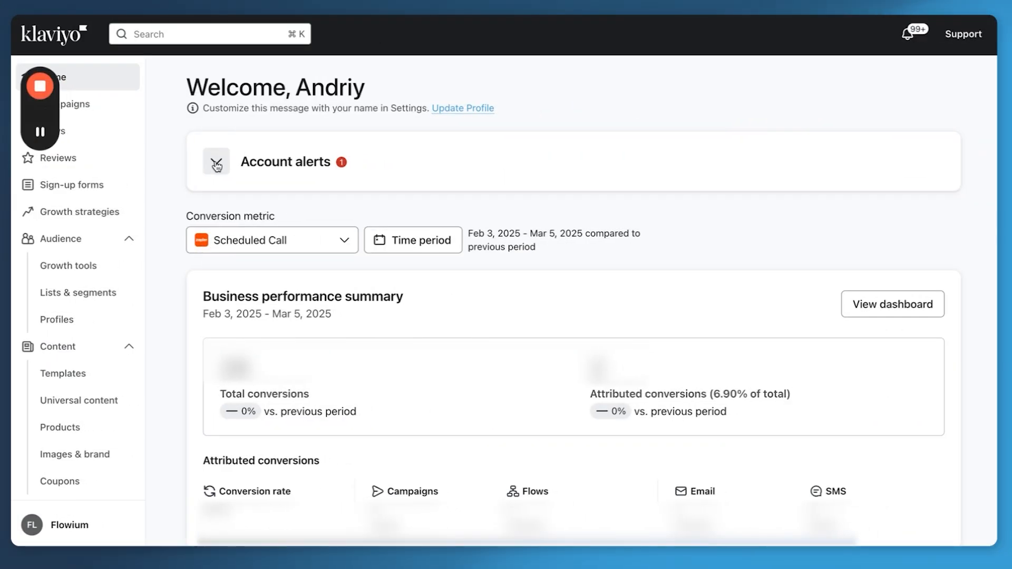
Expand the account alerts, then open the 'Test for Klaviyo Mastery 3.0' list
click(78, 293)
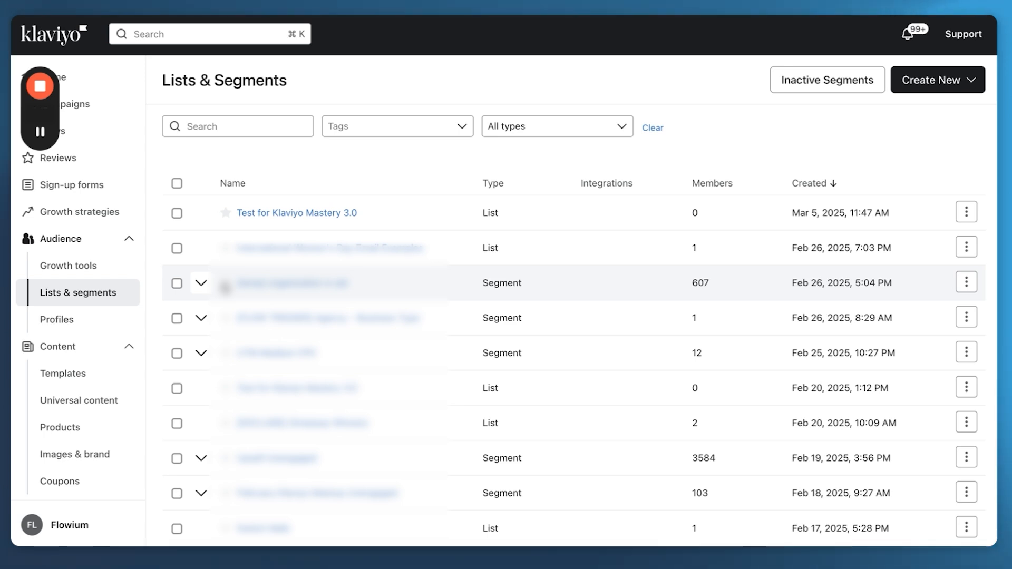
mouse_move(343, 199)
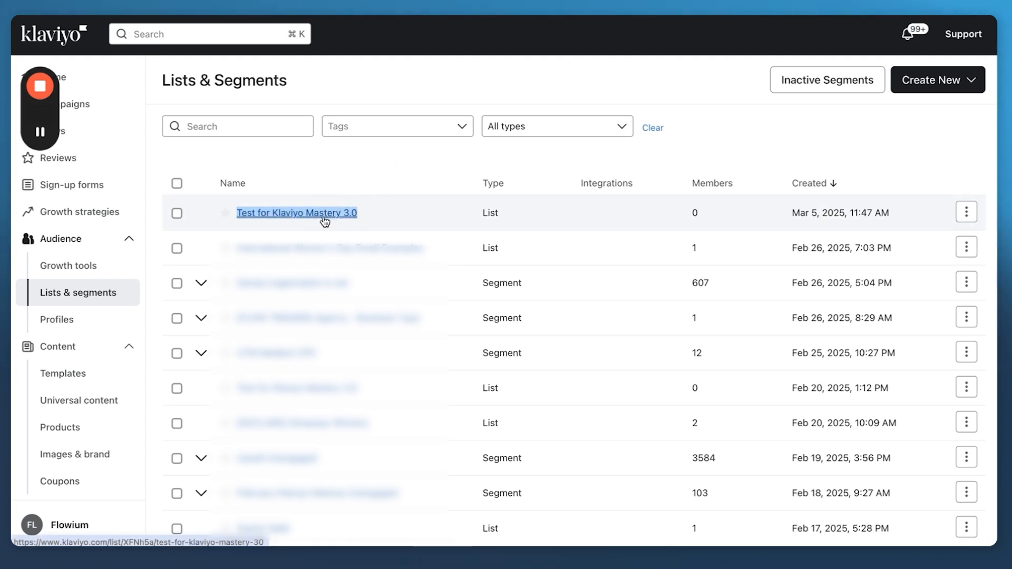
click(296, 212)
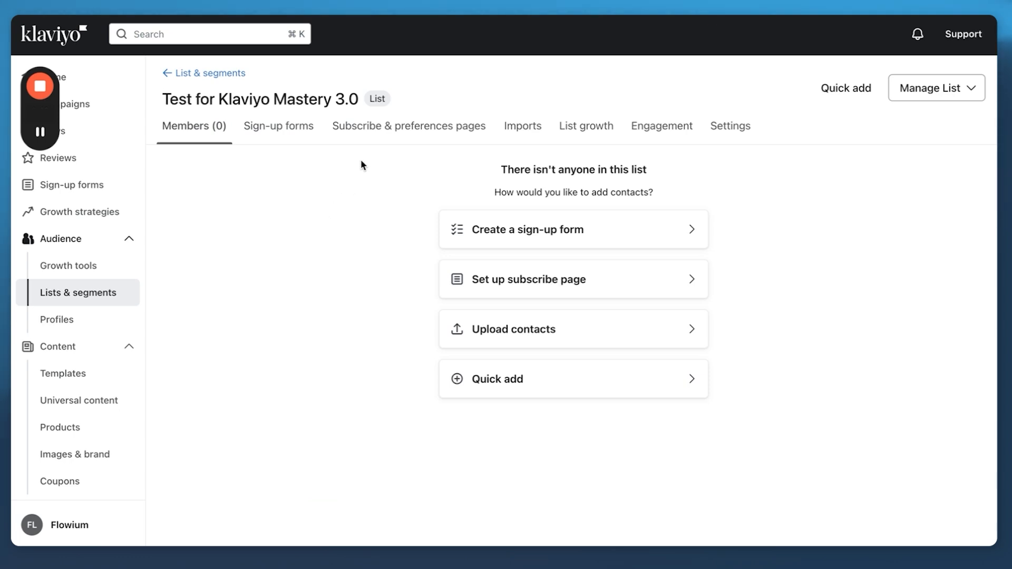
Edit the list's Preference page from the Subscribe & preferences pages tab
click(407, 126)
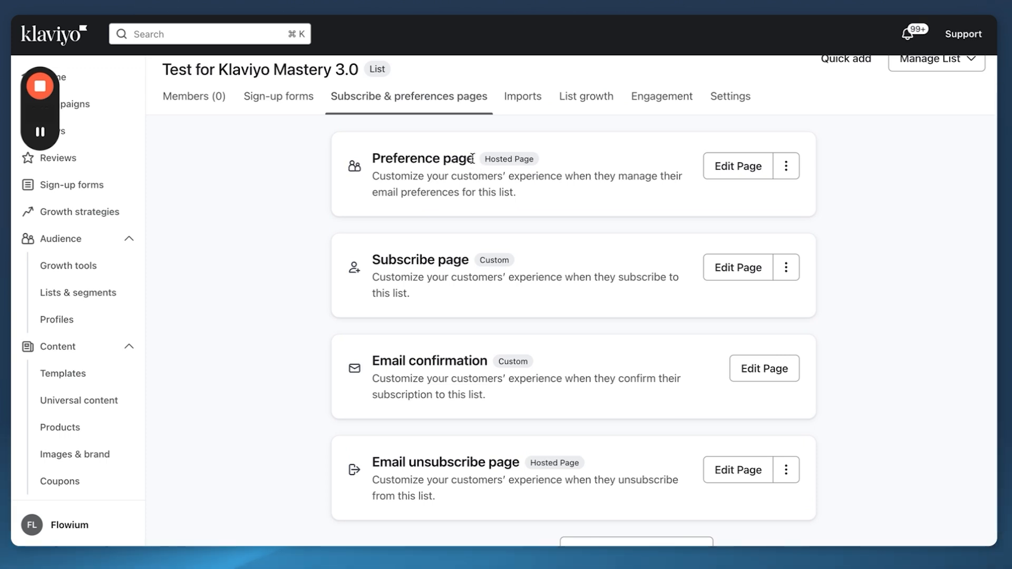
double_click(422, 158)
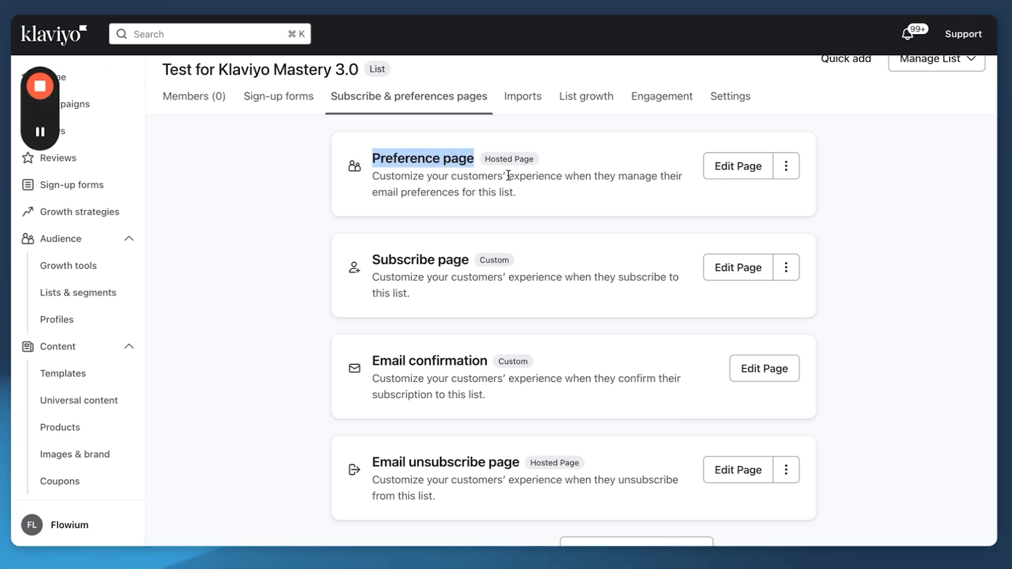
click(739, 166)
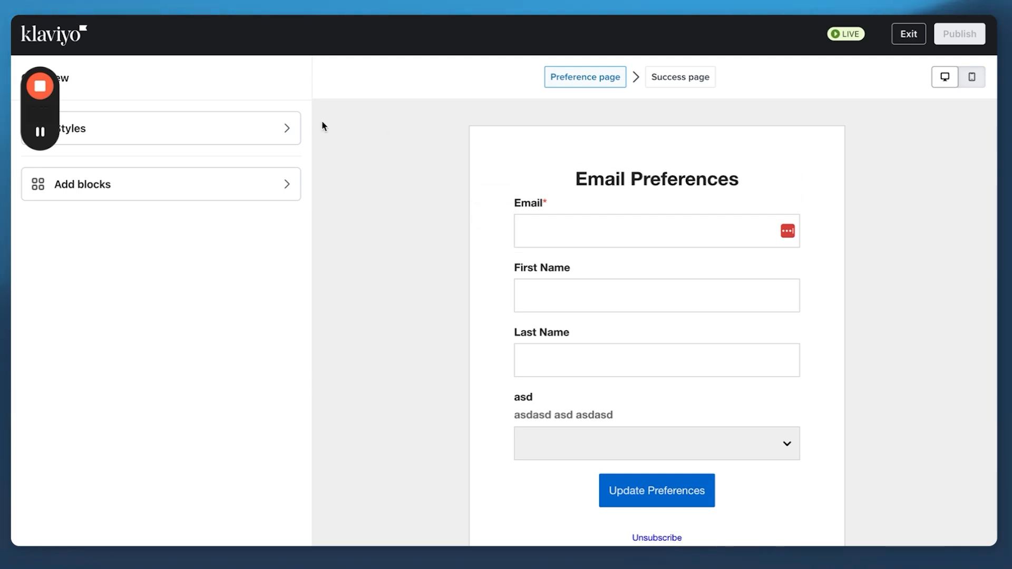
Insert an Image block with the Slice 2.26 library picture under the heading
click(83, 184)
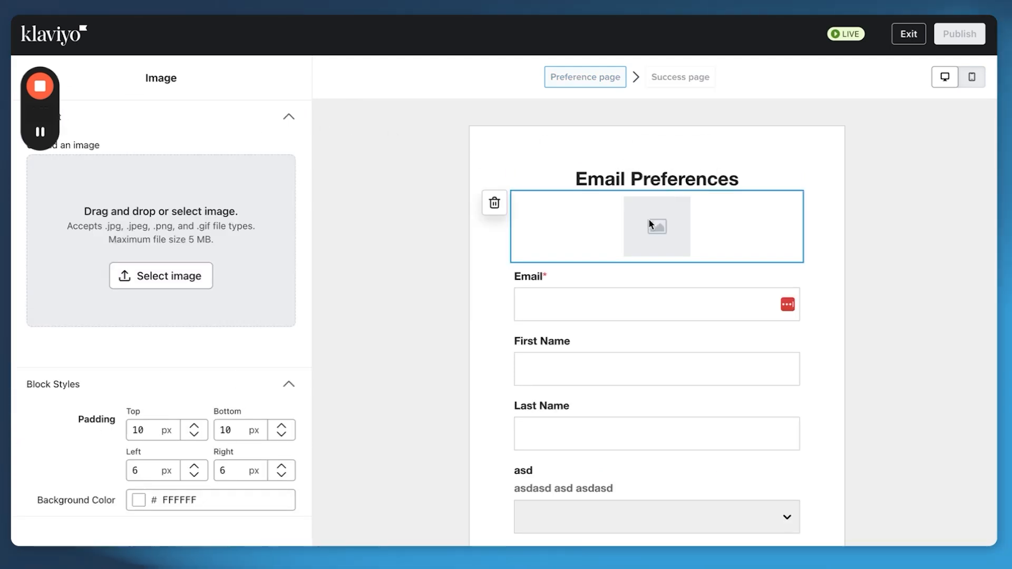
click(160, 276)
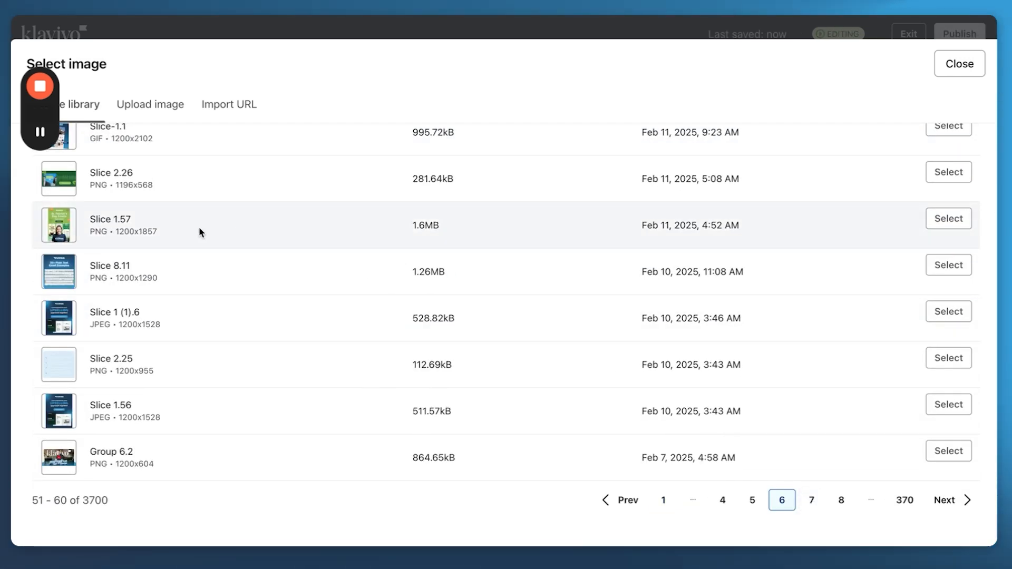
click(948, 218)
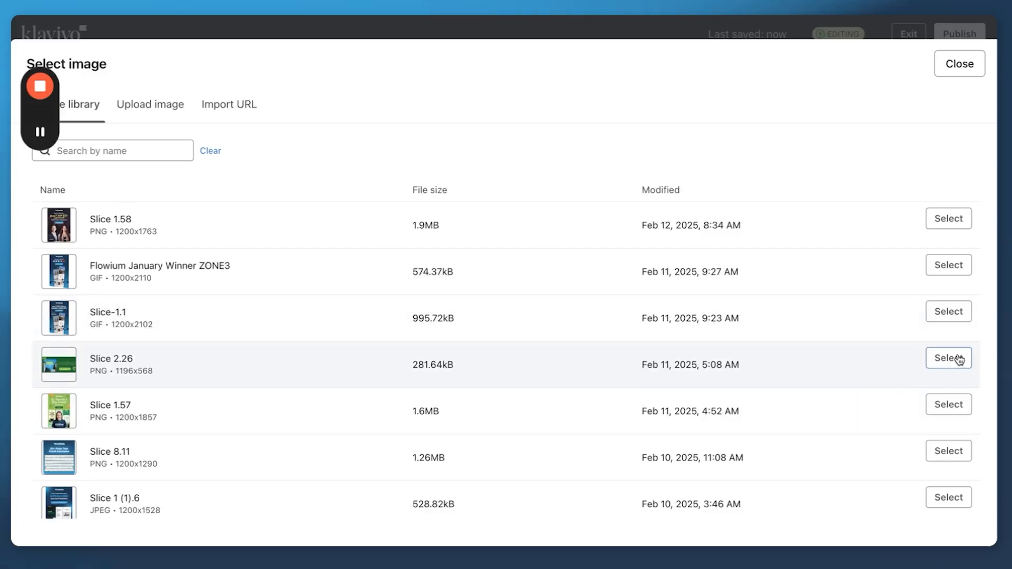
click(948, 357)
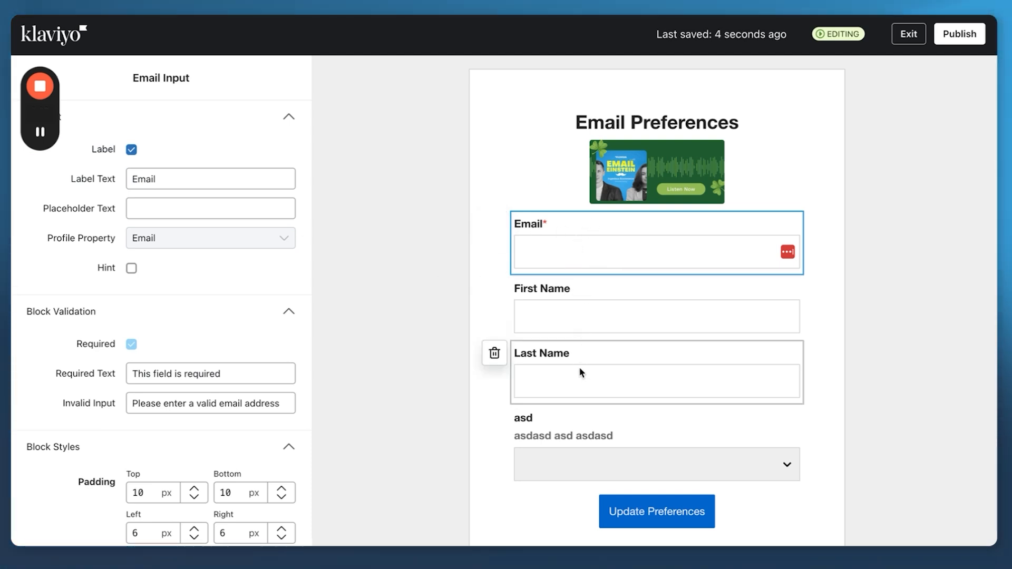
Delete the Last Name field and move First Name above Email
click(656, 380)
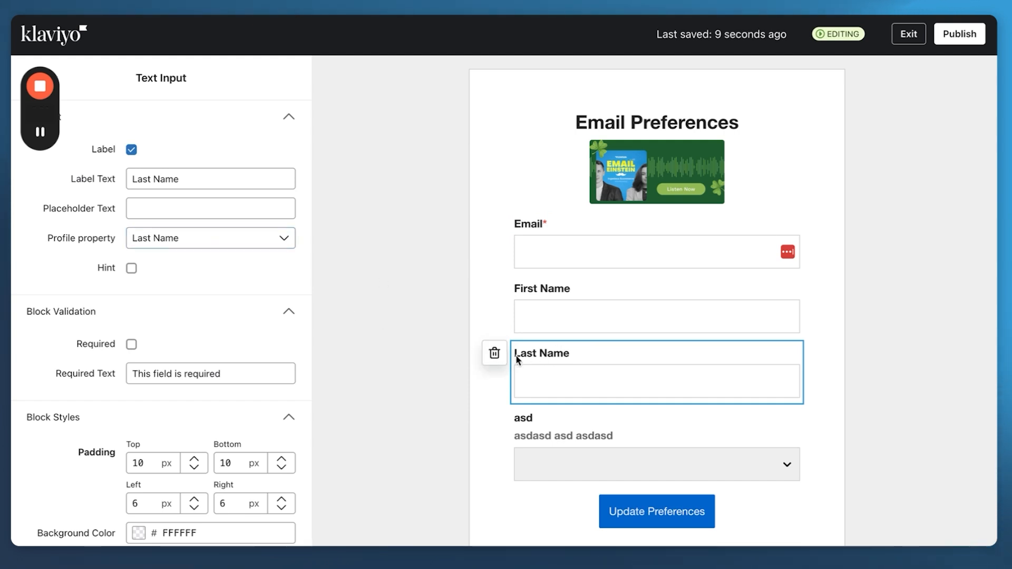
click(494, 353)
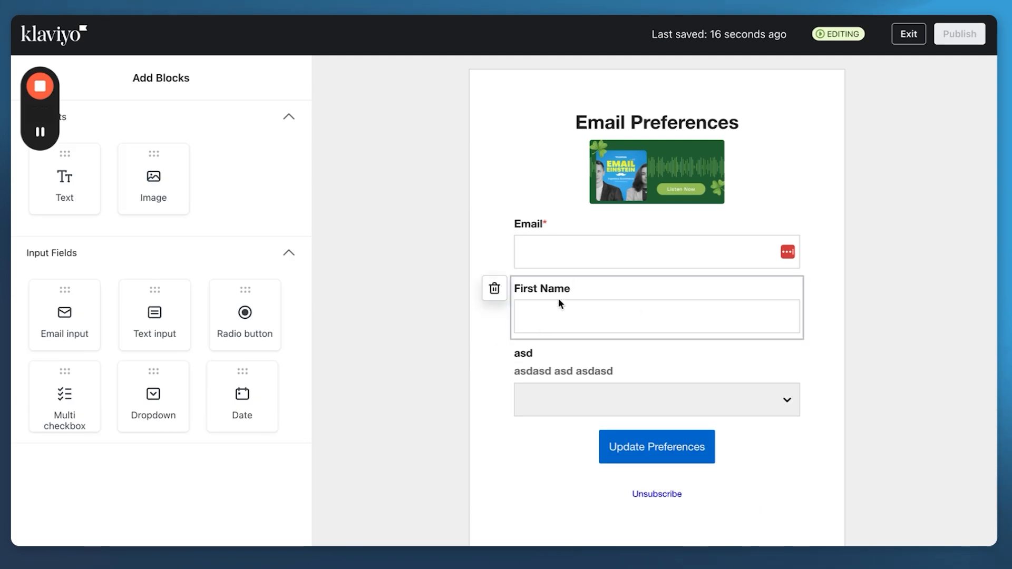
click(656, 316)
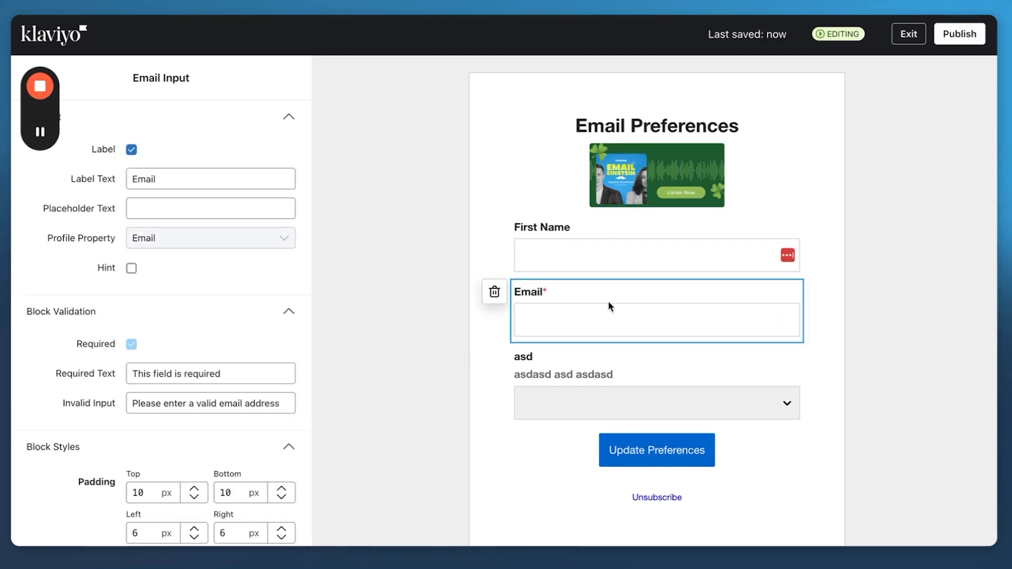
click(656, 254)
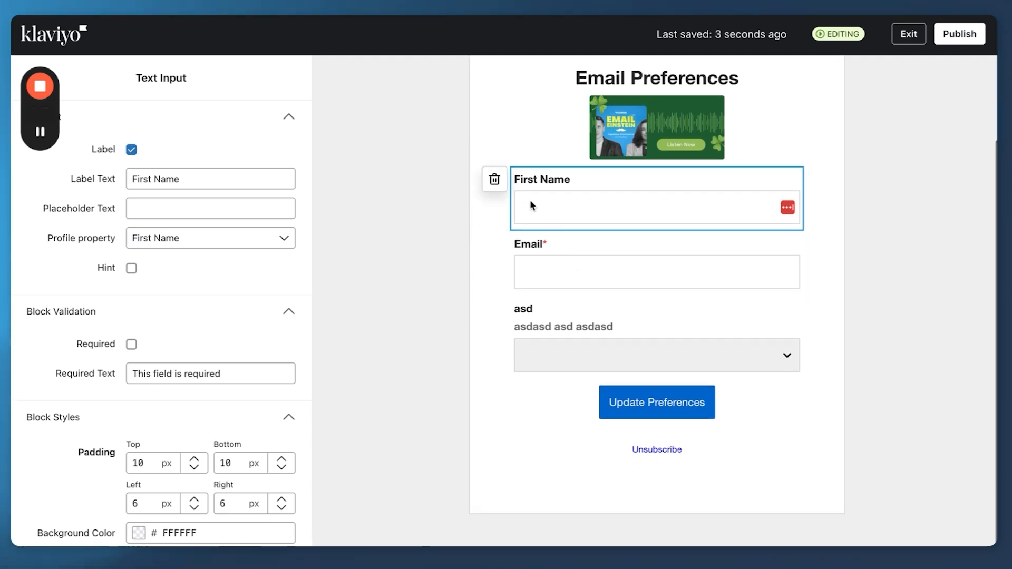
click(655, 272)
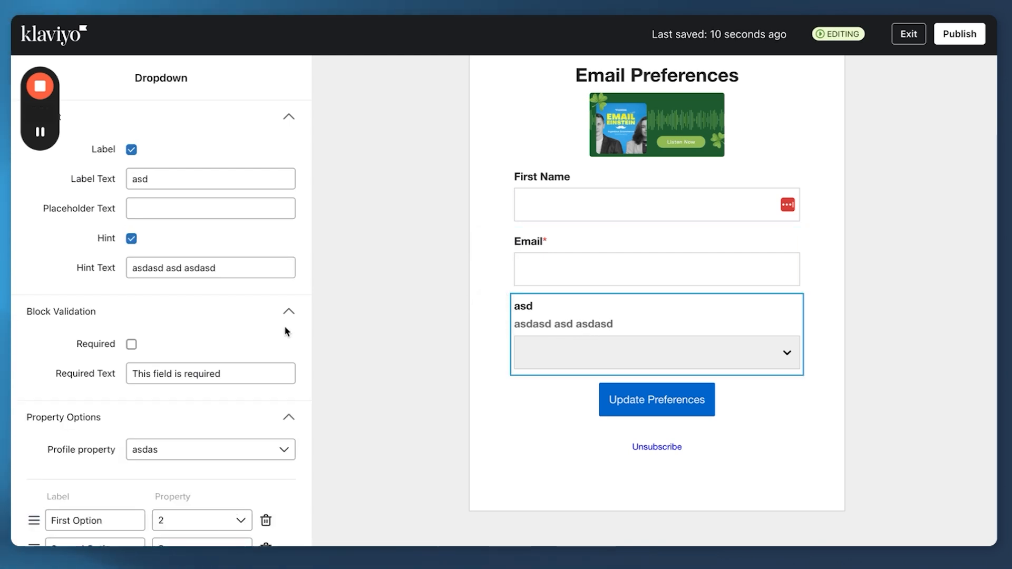
Swap the asd dropdown for a Multi checkbox labelled Gender with Male and Female options
click(210, 268)
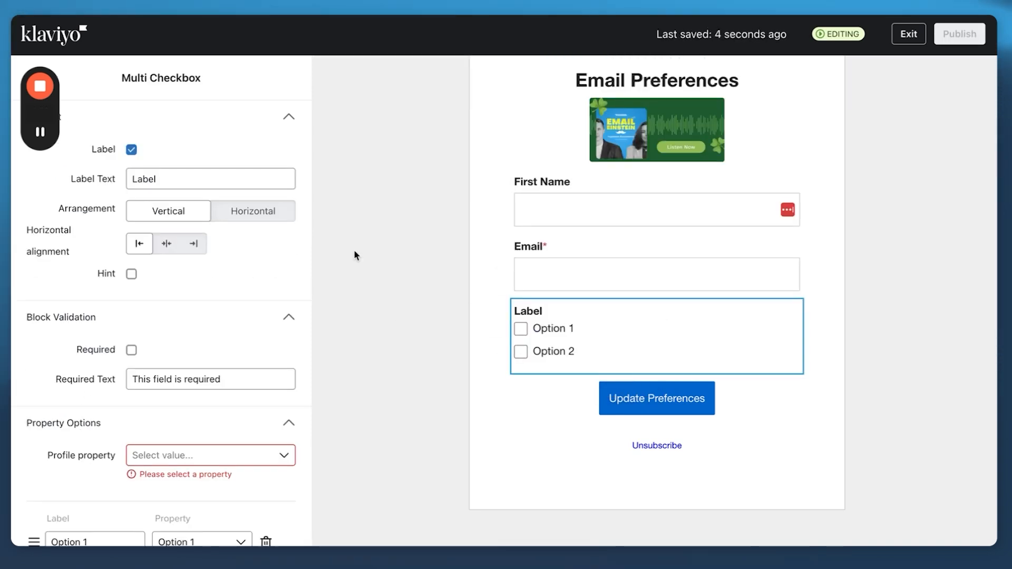
text(Collections)
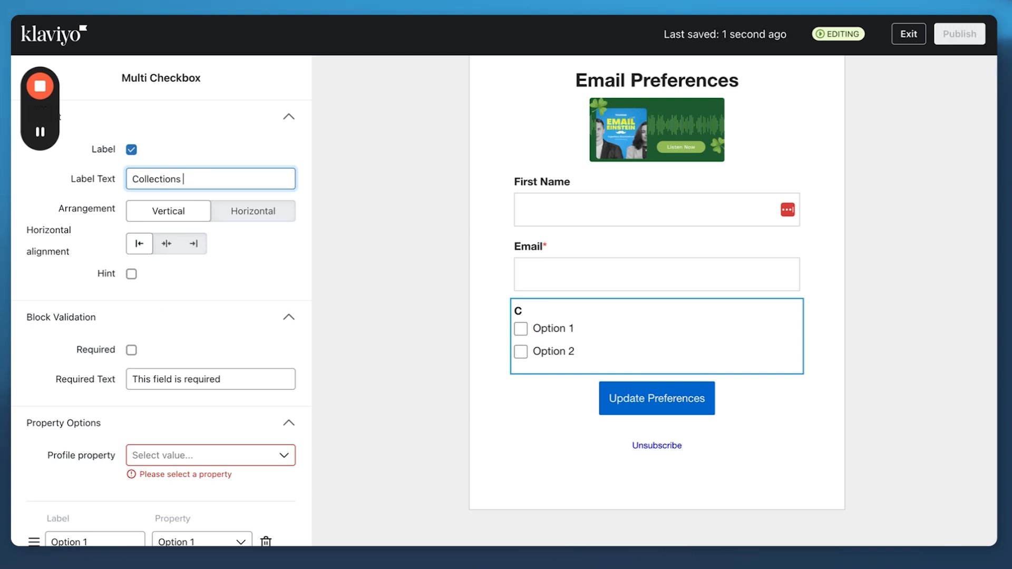
text(you like)
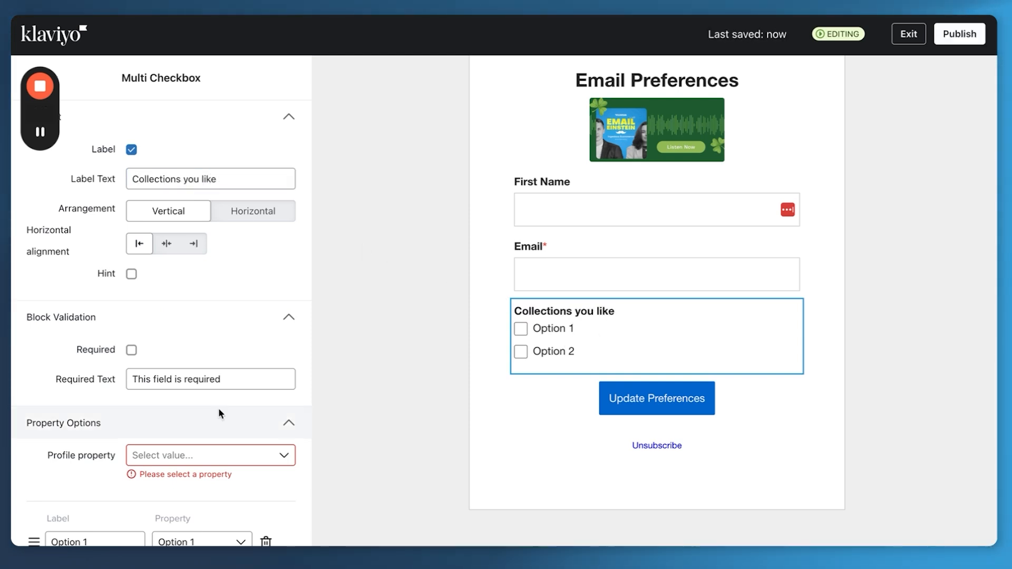
text(Tshirts)
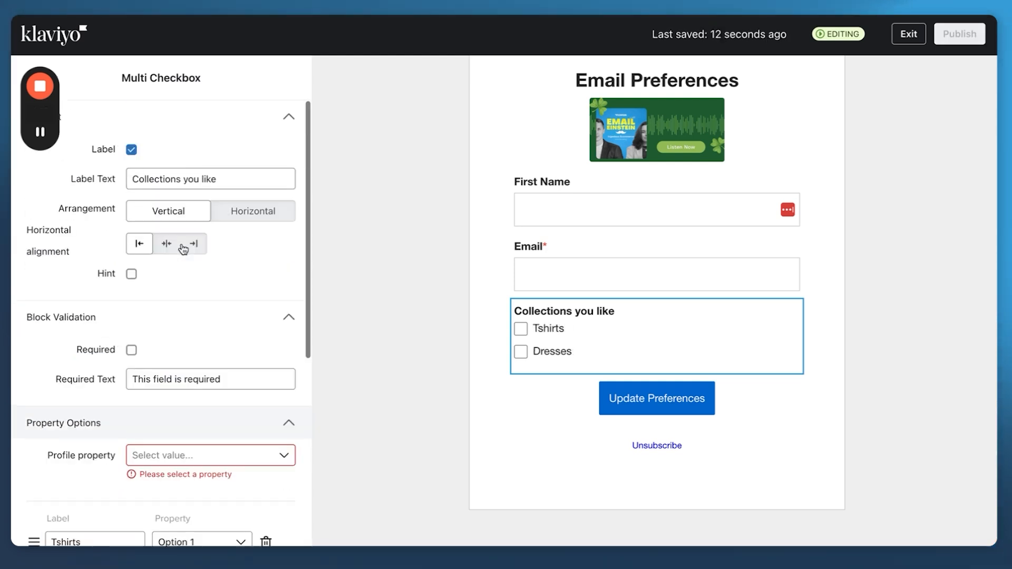
text(Ge)
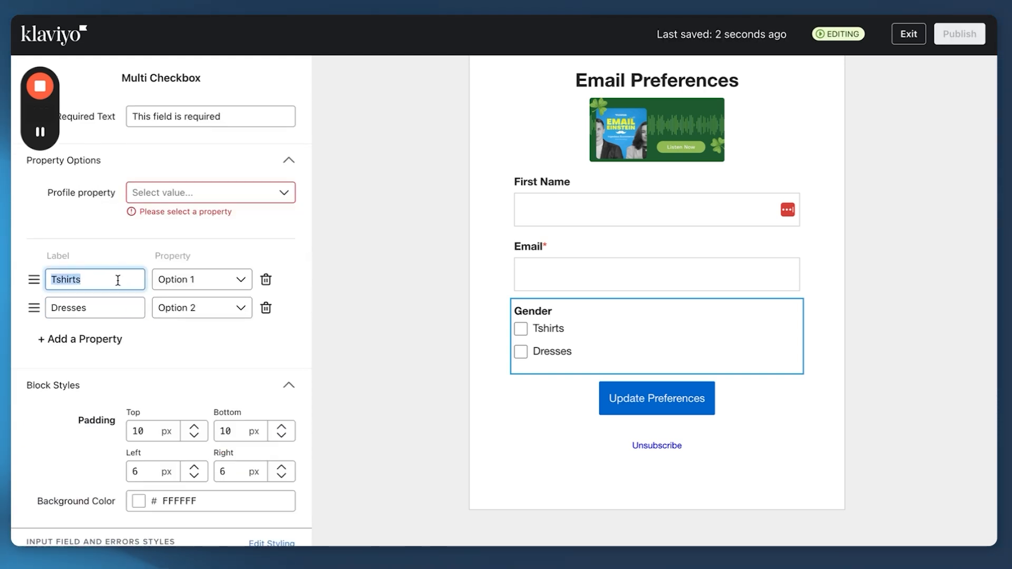
text(Ma)
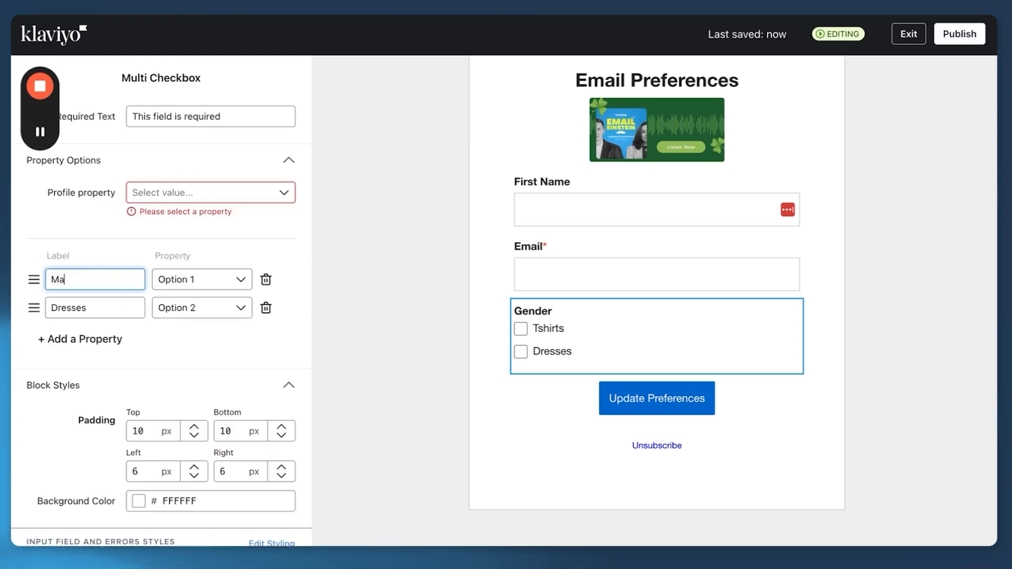
text(Female)
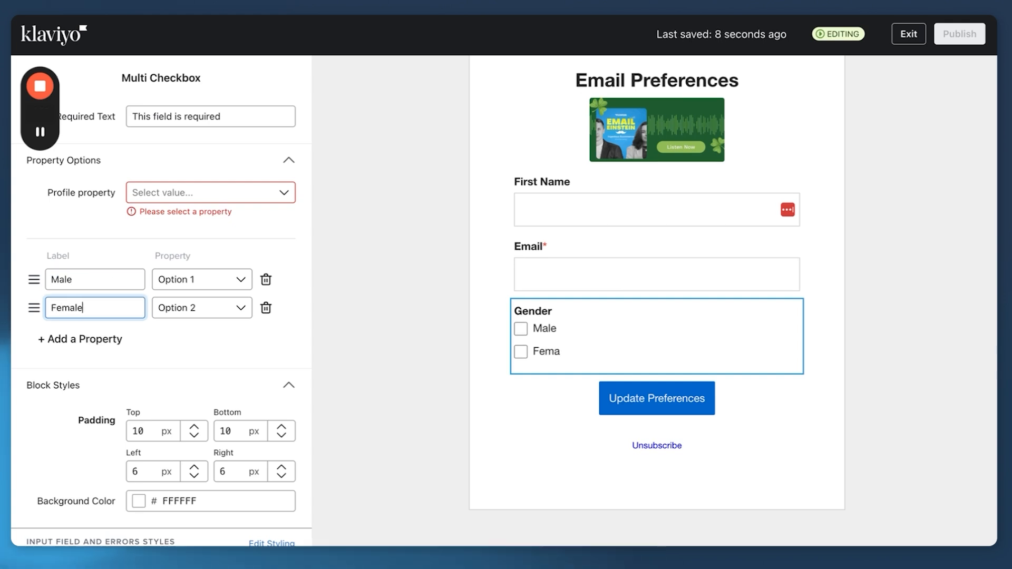
Map the checkboxes to the Gender property, setting Male and creating a new Female value
click(210, 192)
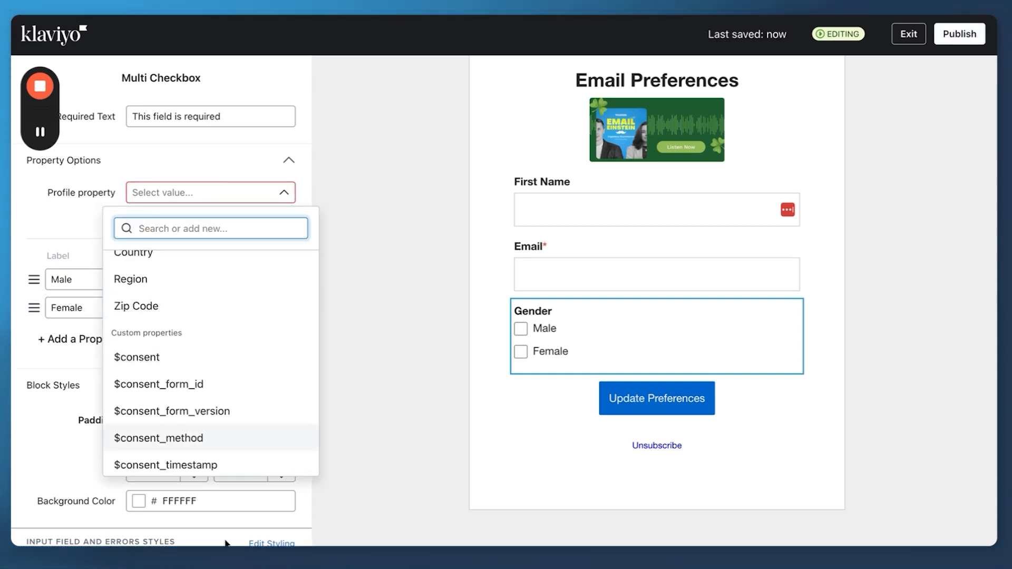
text(gen)
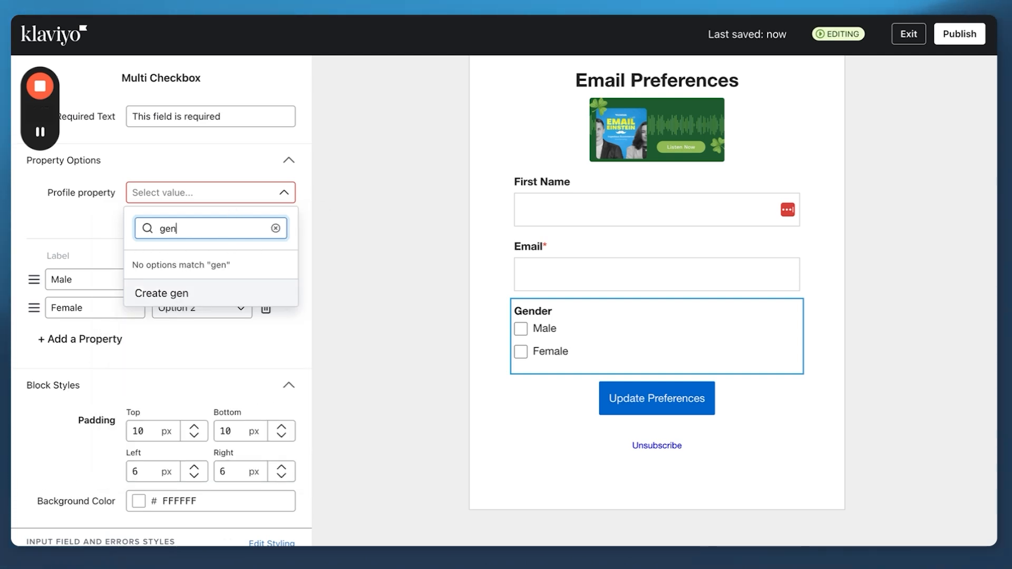
click(276, 228)
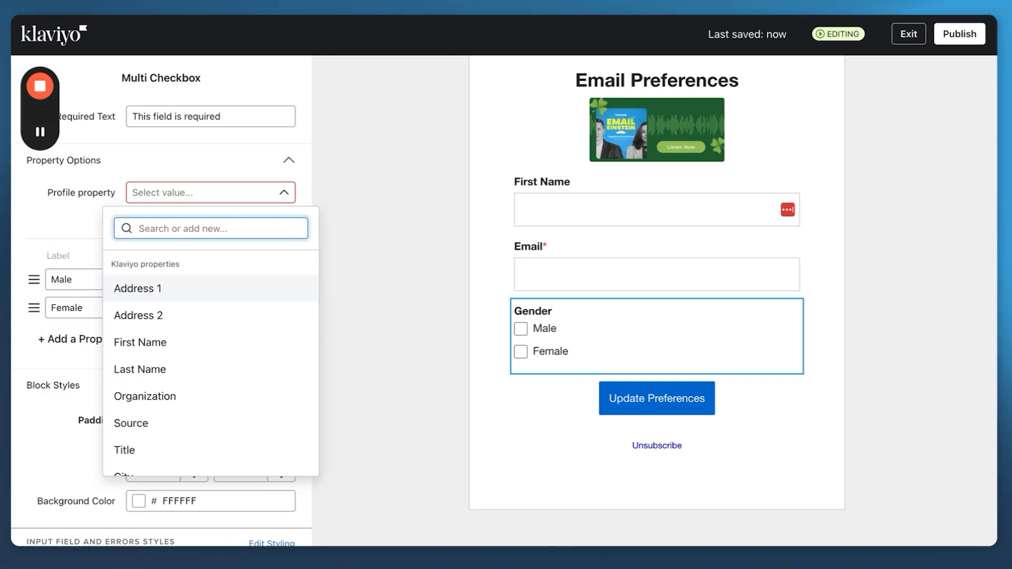
text(Gender)
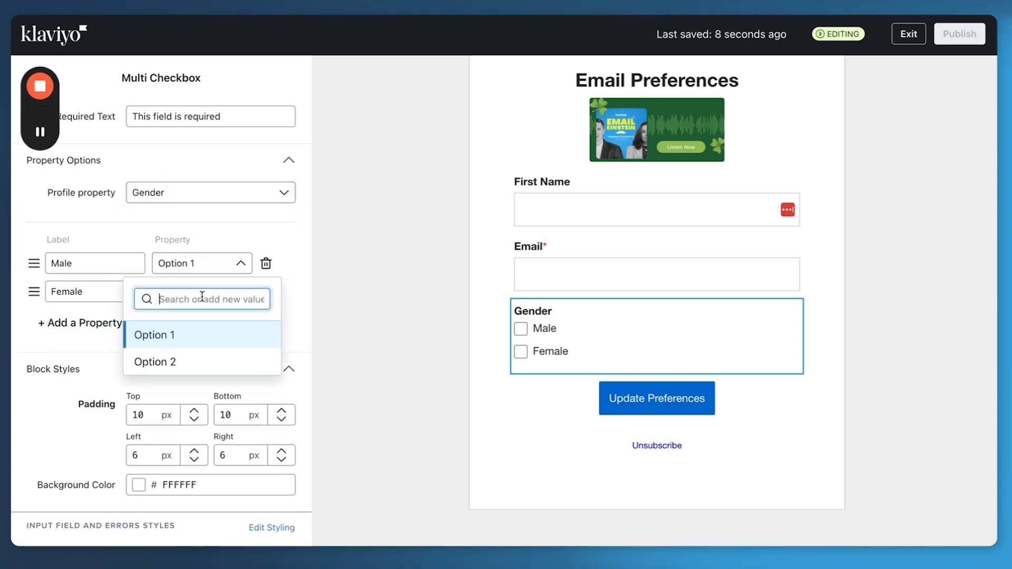
text(Mw)
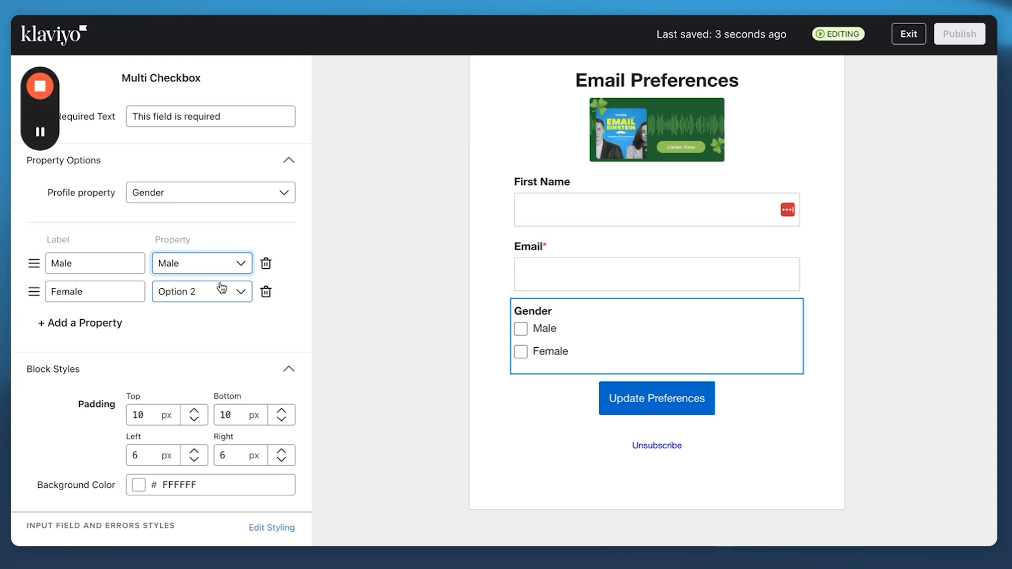
text(Female)
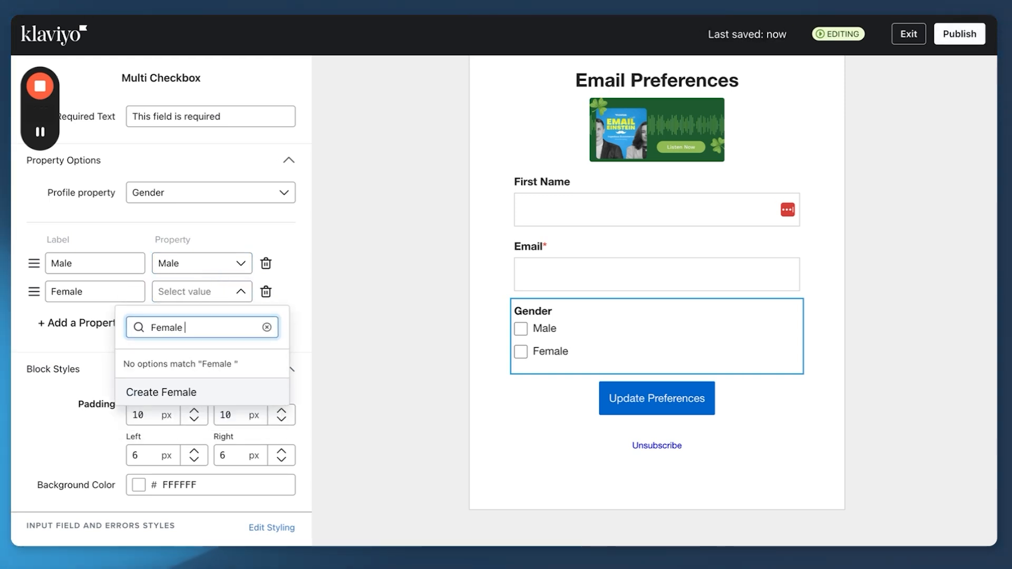
click(161, 392)
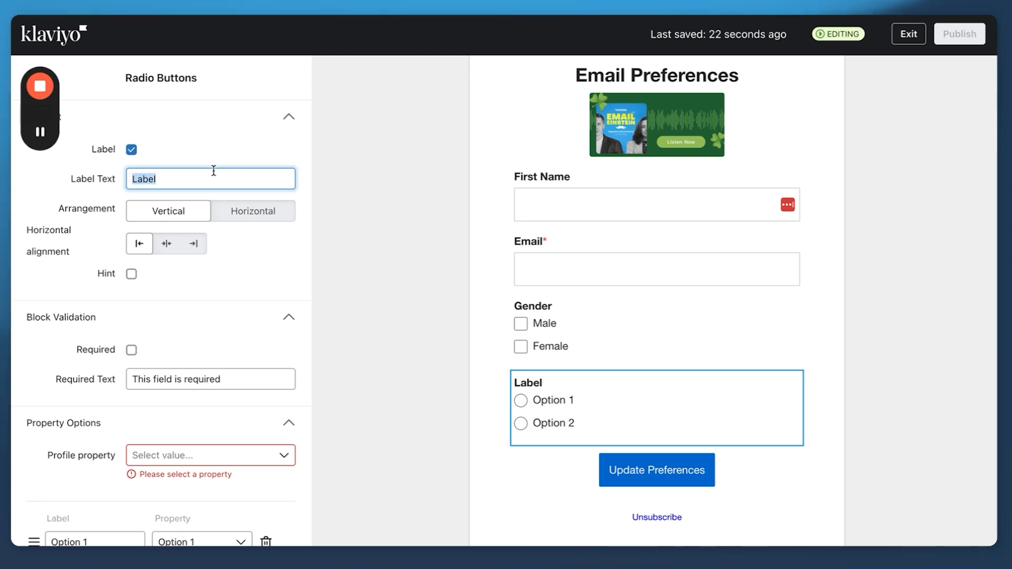
Label the radio group 'Email Frequency' and bind it to the EmailFrequency property
text(Email Freq)
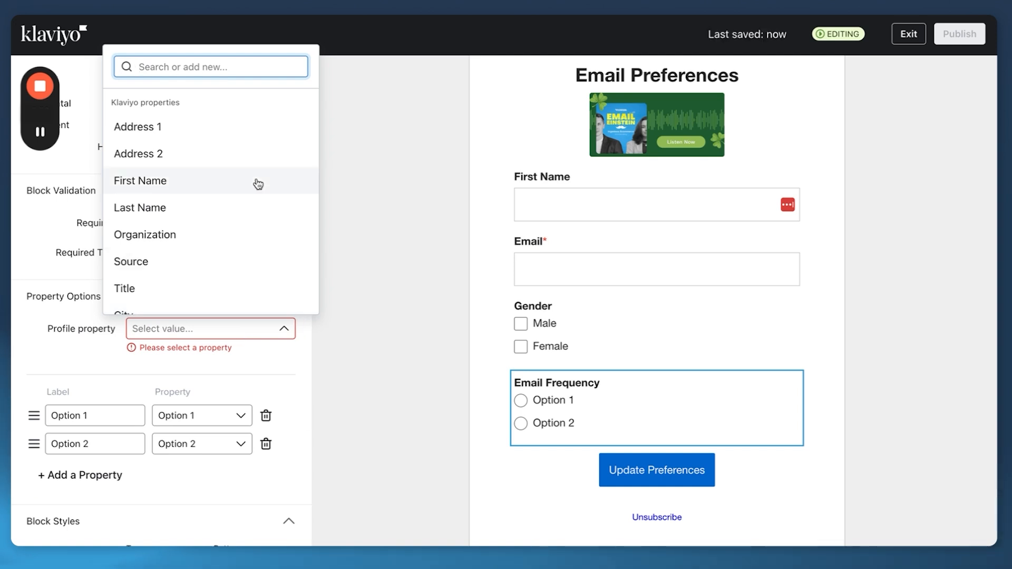
text(Email)
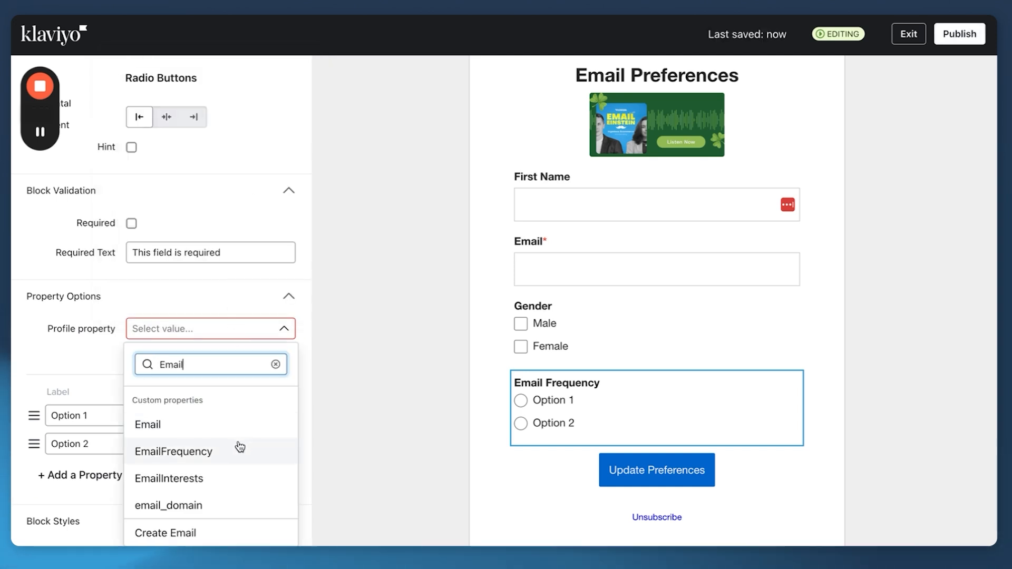
click(173, 451)
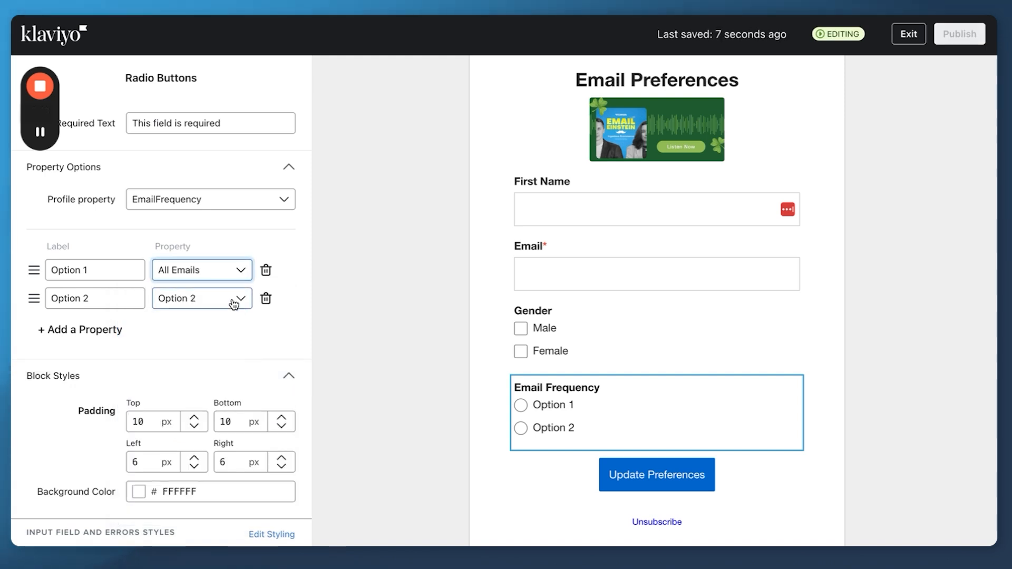
Map the three Email Frequency options to All Emails, Monthly and Snooze all emails for 30 days
click(201, 297)
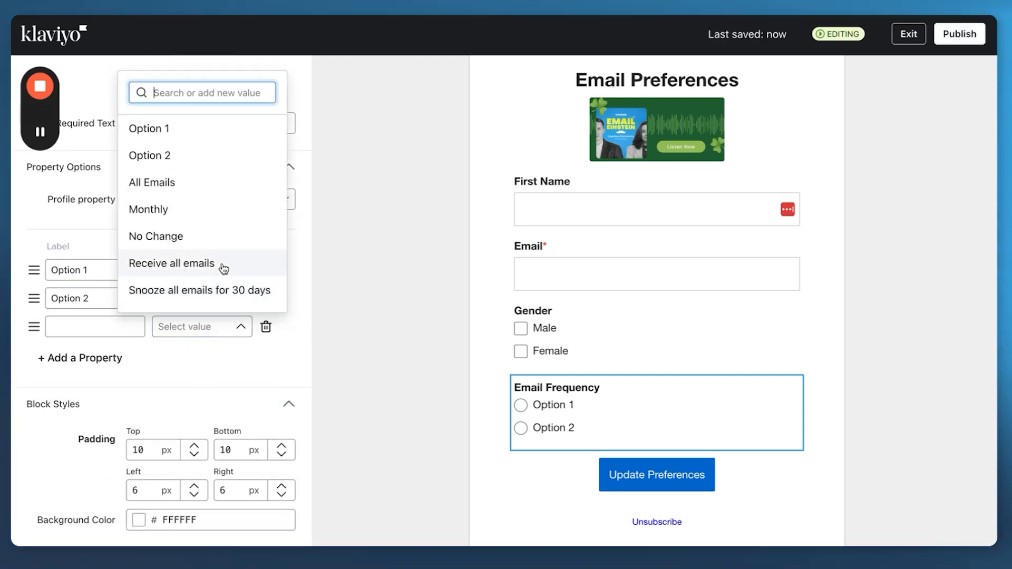
click(199, 290)
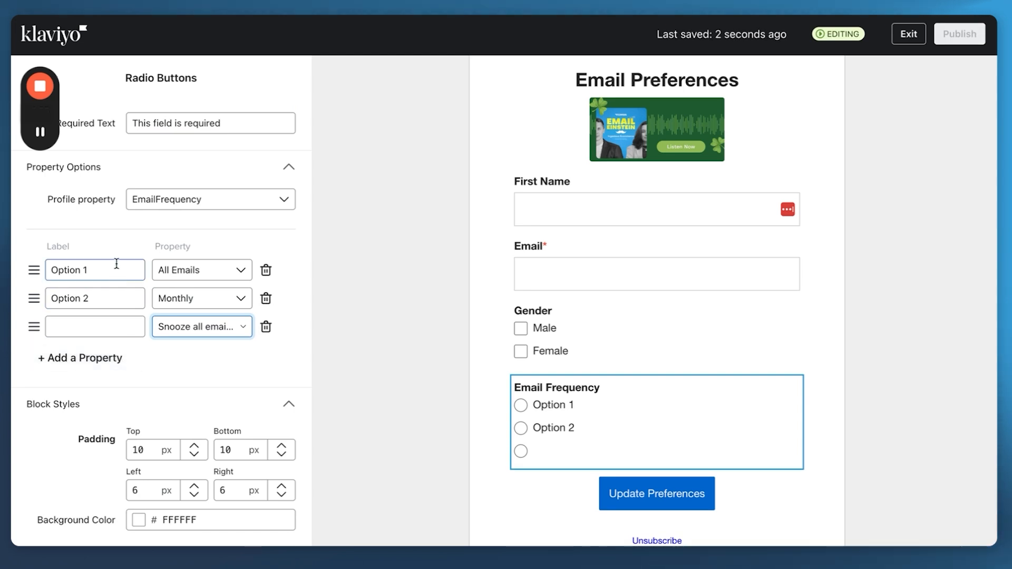
text(All Emails)
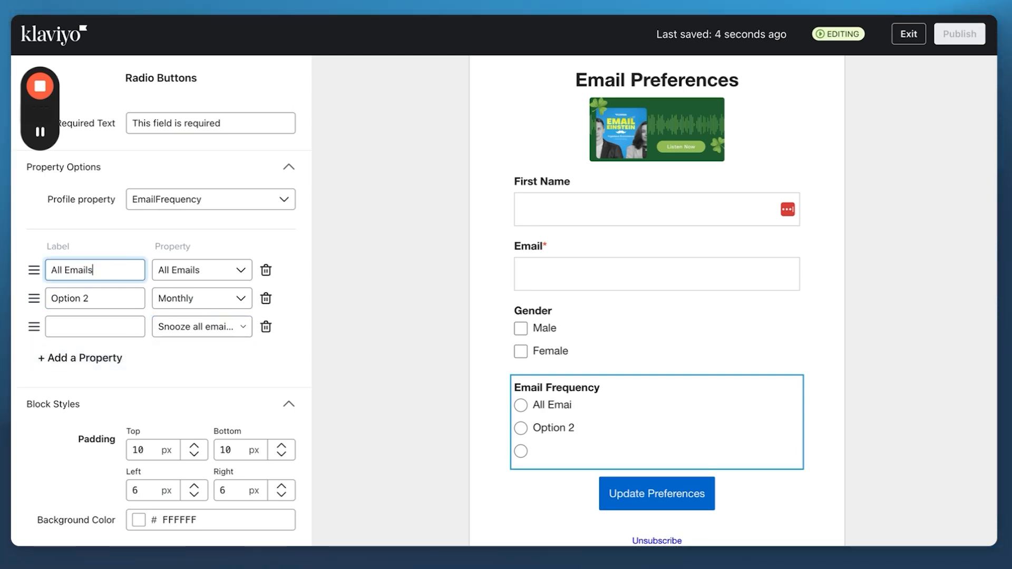
text(Monthly)
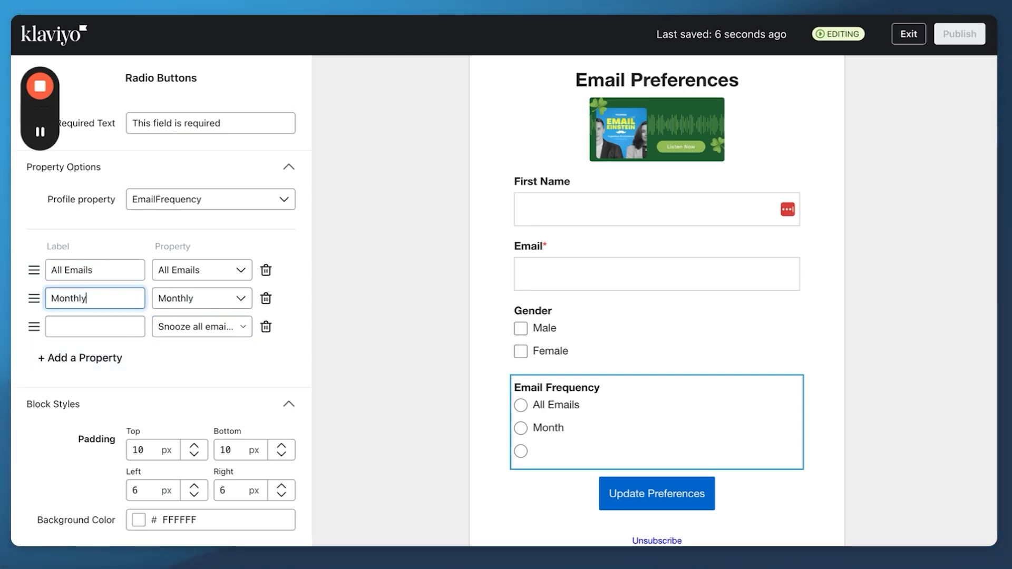
text(Snooze all emails)
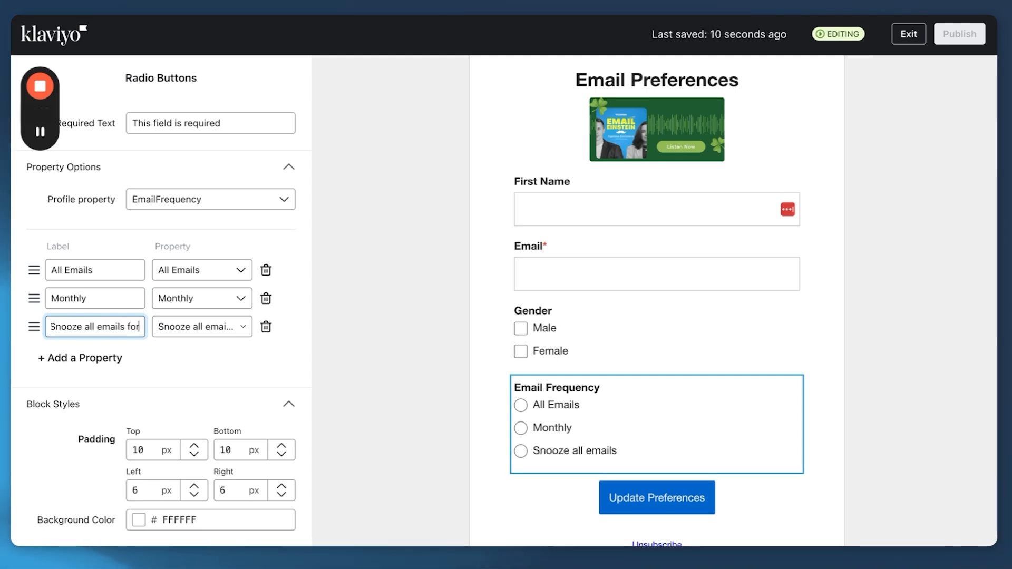
text(for 30 days)
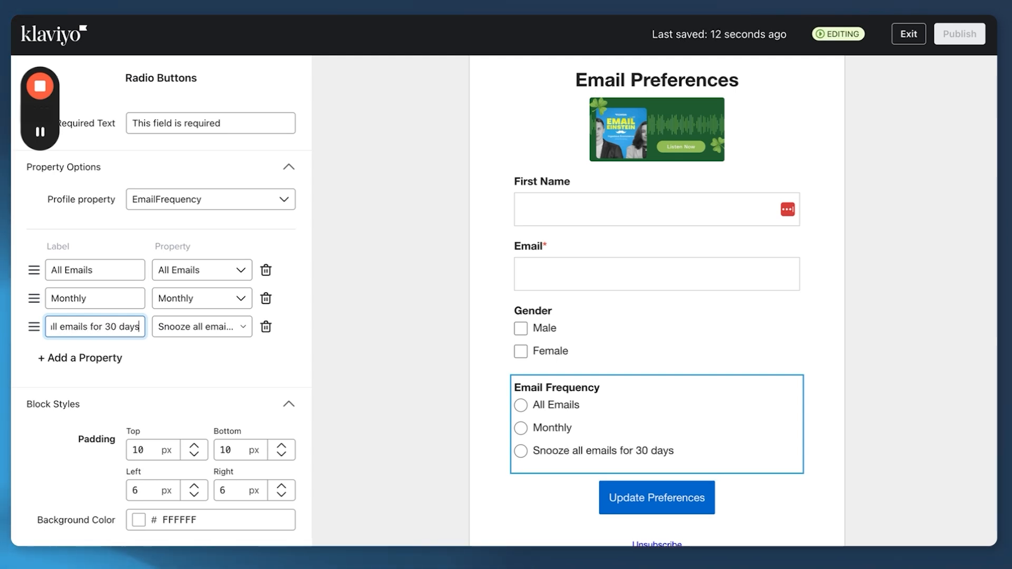
scroll(down, 3)
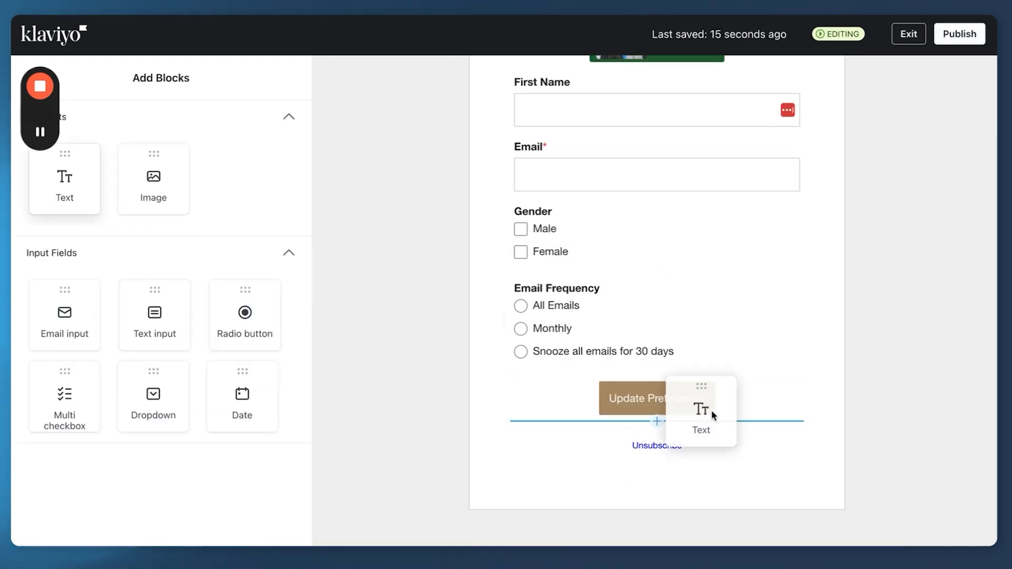
Insert a Text block under Update Preferences saying to click unsubscribe below to stop emails
drag(701, 410, 657, 434)
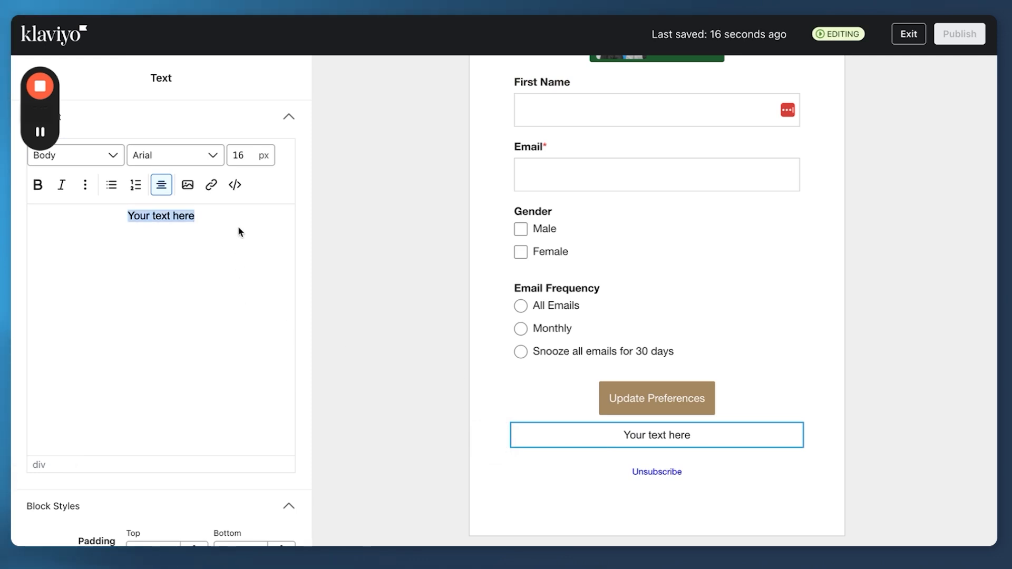
text(IF you want t)
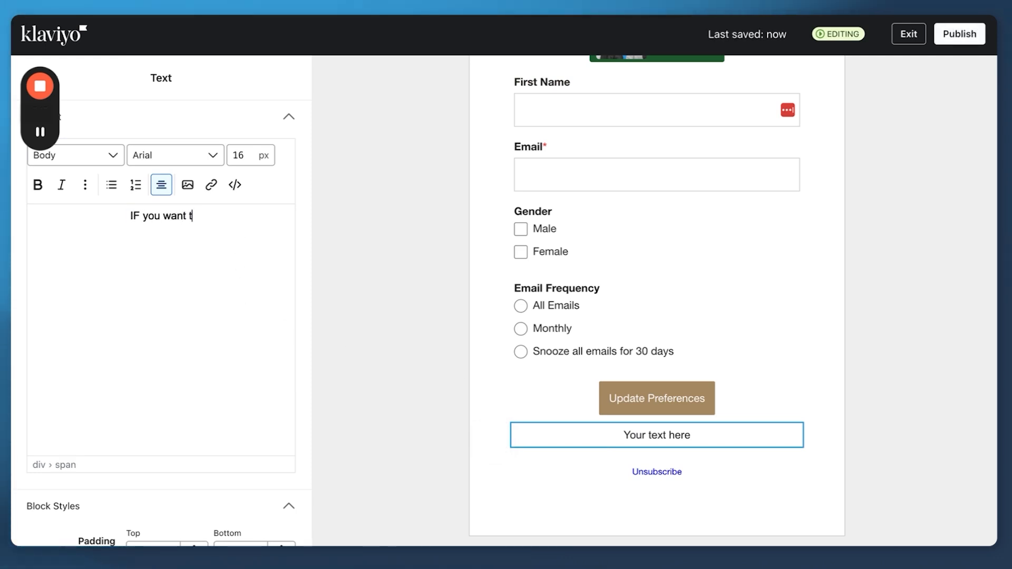
text(o unsubscribe from)
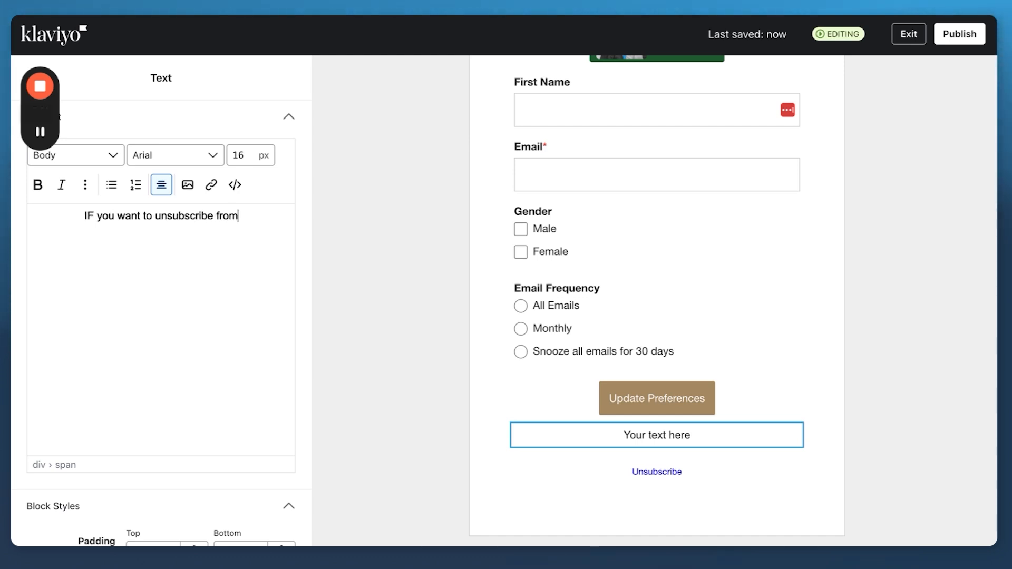
text(a)
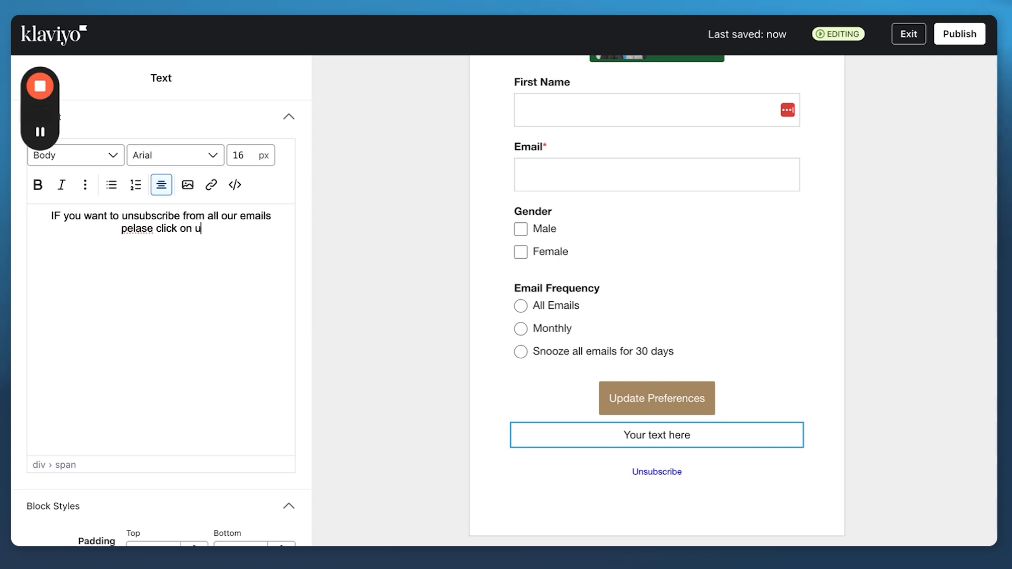
text(nsubscribe below)
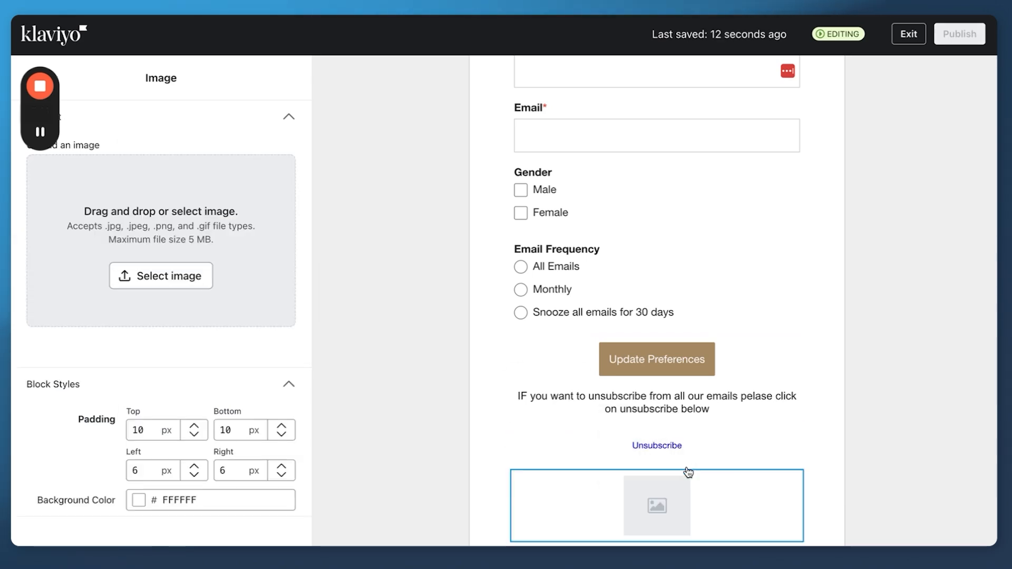
Fill the bottom image block with the Group 6.2 course image from the library
click(161, 275)
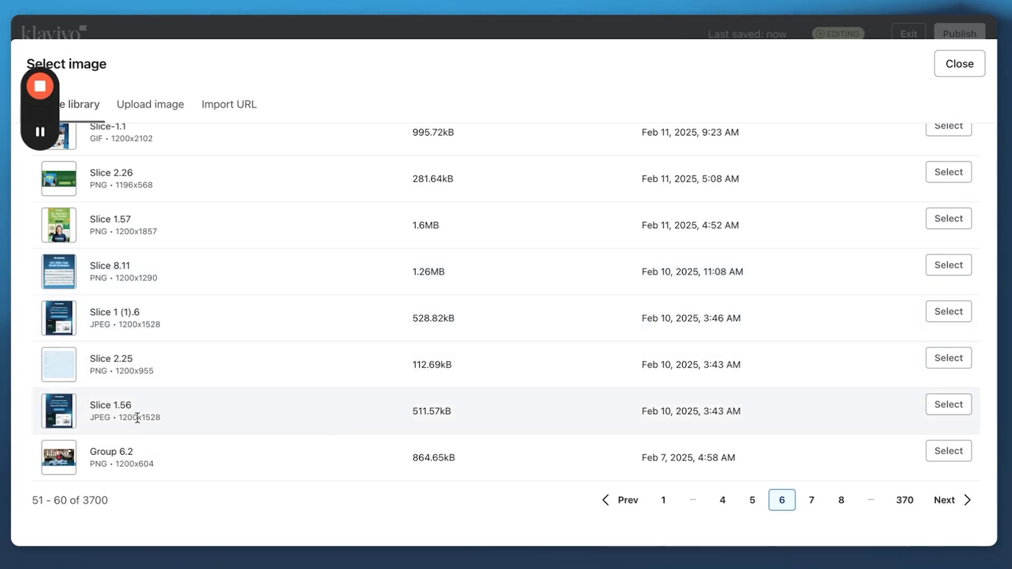
click(948, 450)
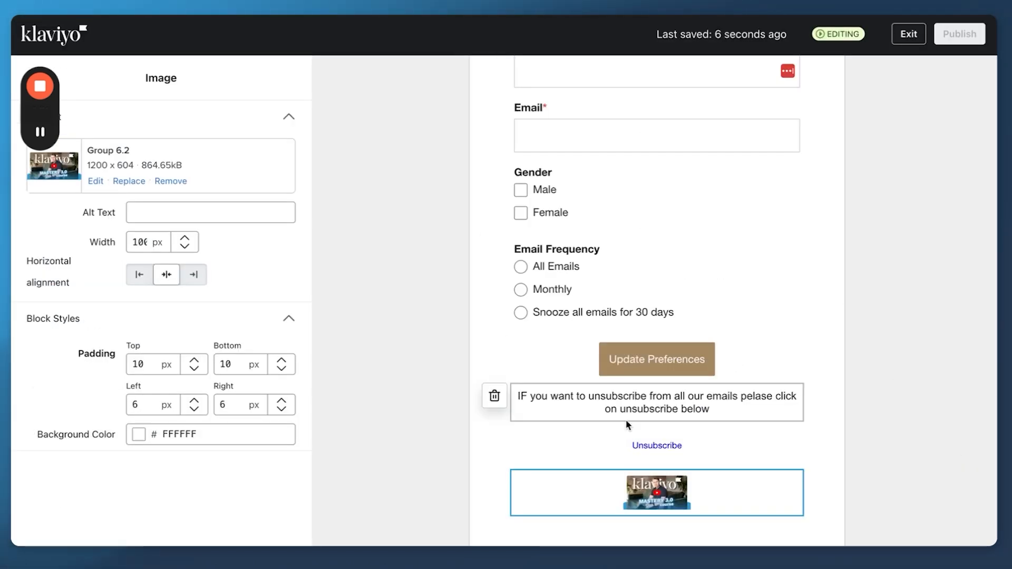
Widen the Group 6.2 image to full width and set its padding to 0
text(500)
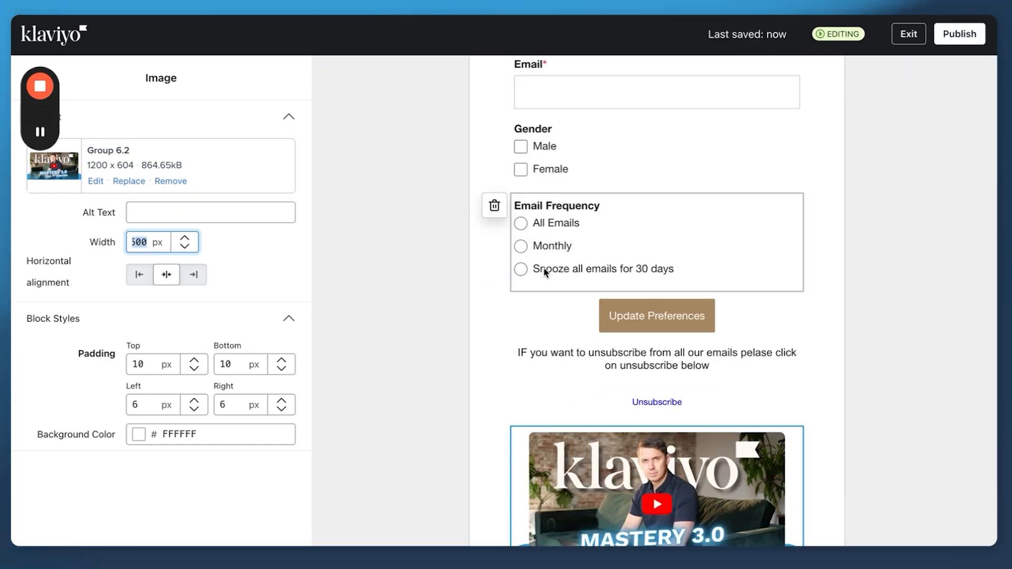
text(300)
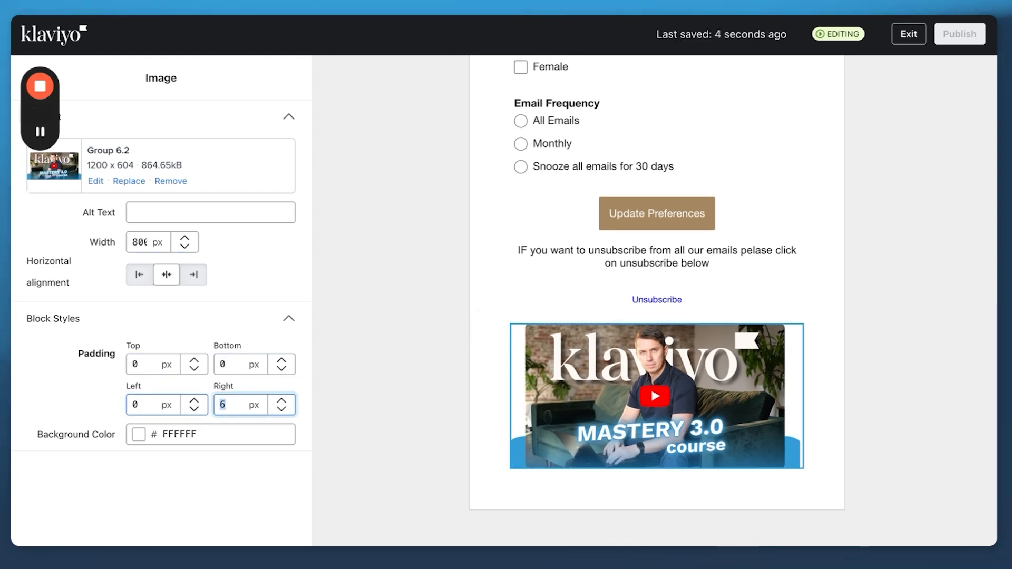
text(0)
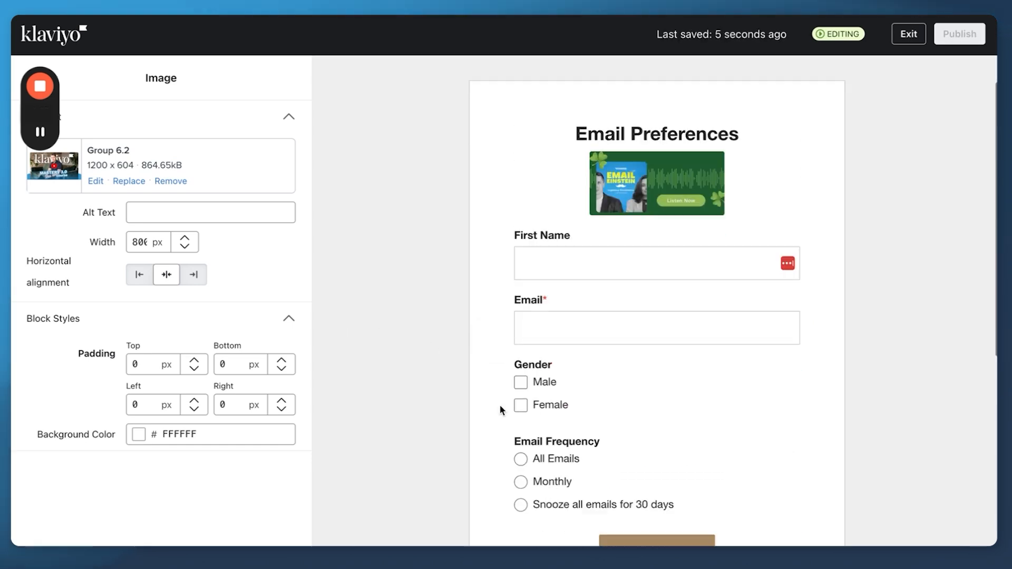
scroll(down, 3)
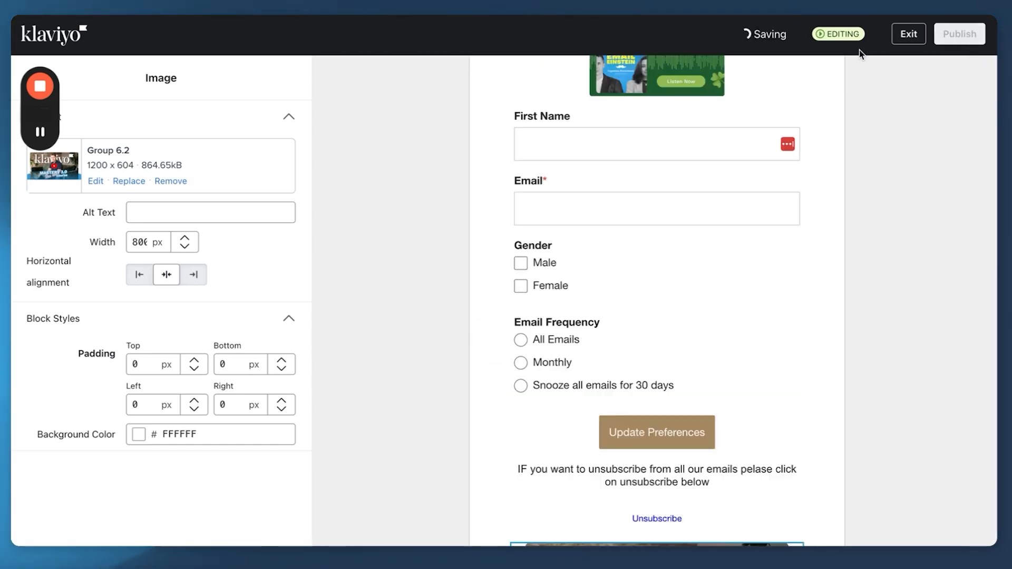